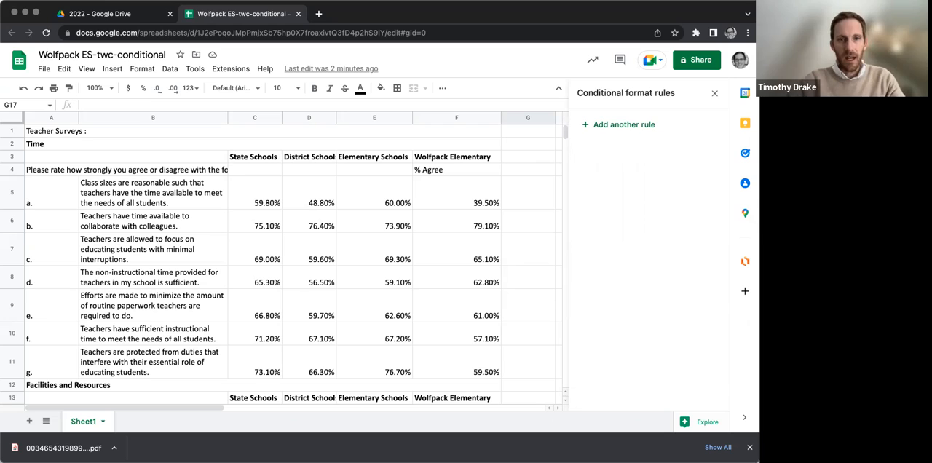
pyautogui.moveTo(294, 126)
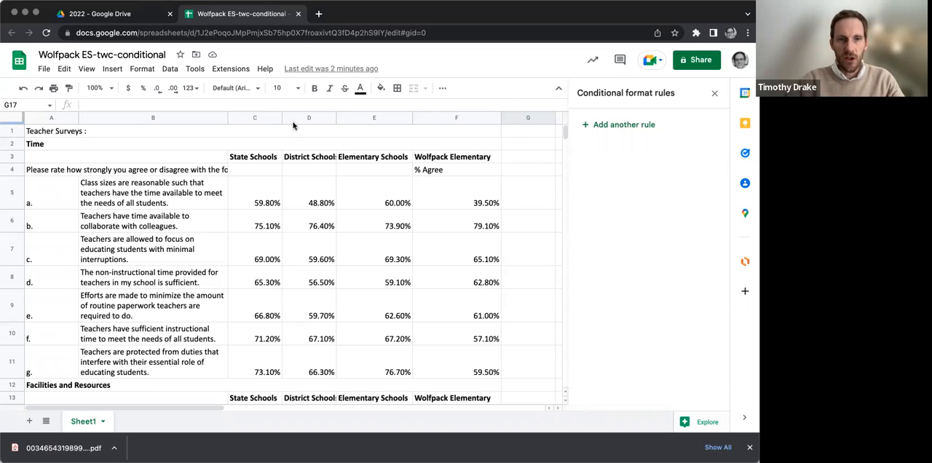
pyautogui.moveTo(262, 201)
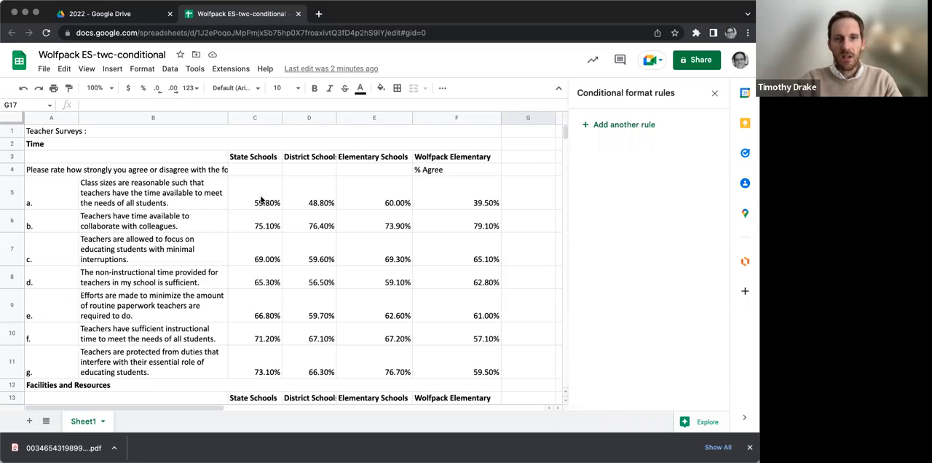
pyautogui.moveTo(411, 192)
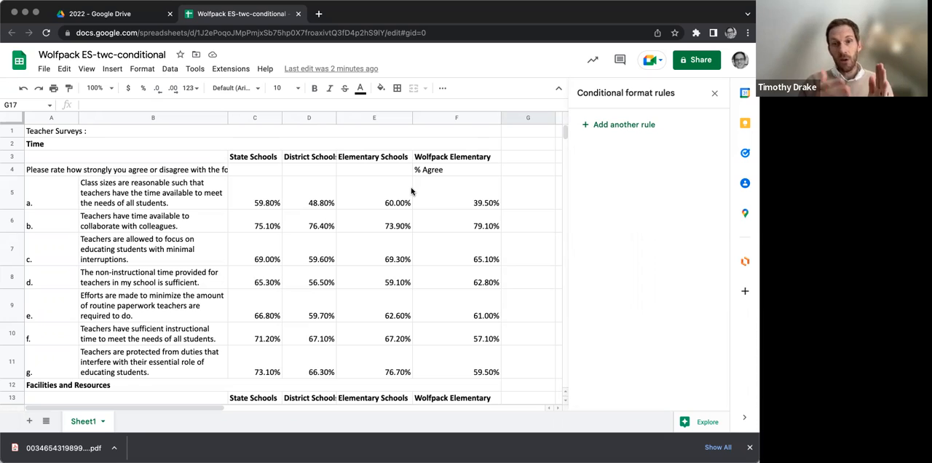
pyautogui.moveTo(306, 201)
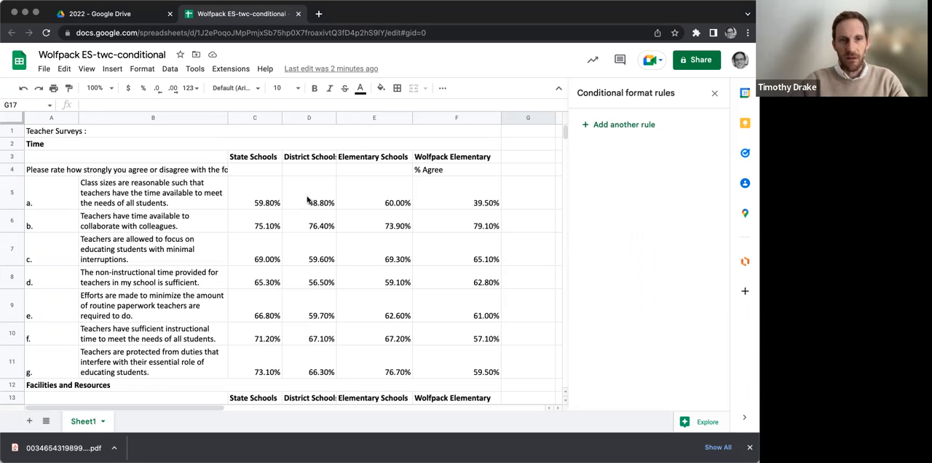
# Select the survey table from A5 through F97
pyautogui.click(254, 192)
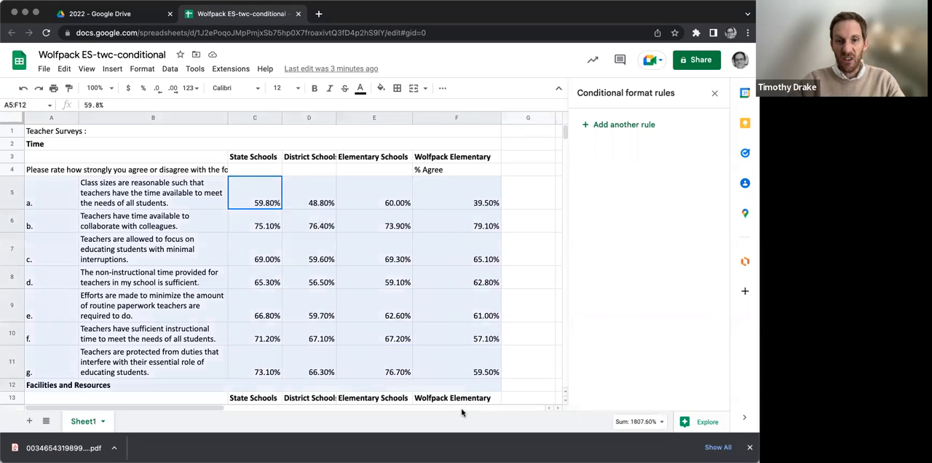
pyautogui.scroll(-3)
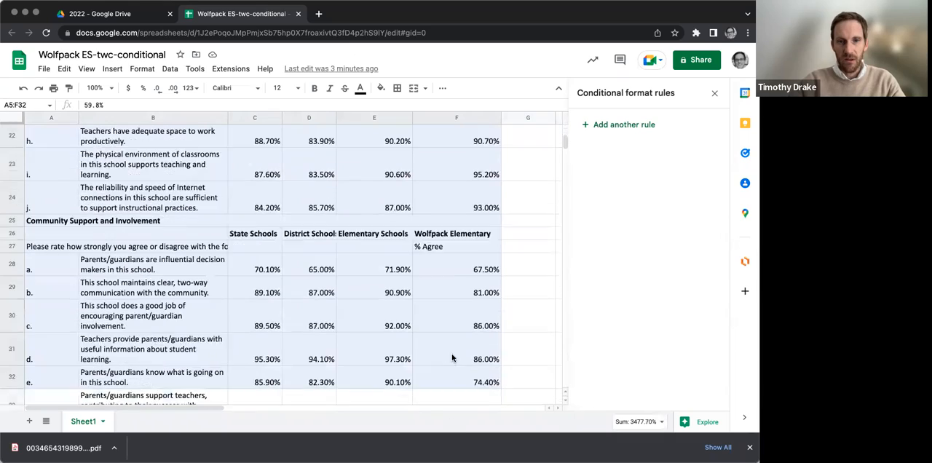
pyautogui.scroll(-3)
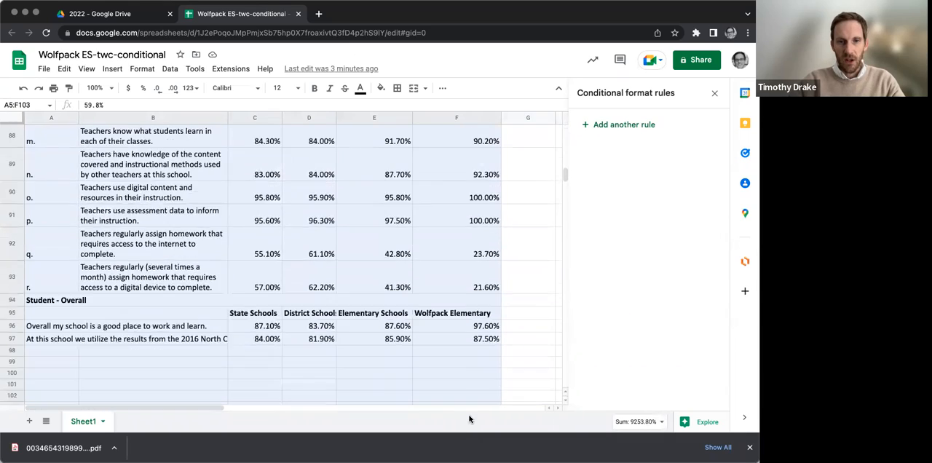
pyautogui.scroll(-3)
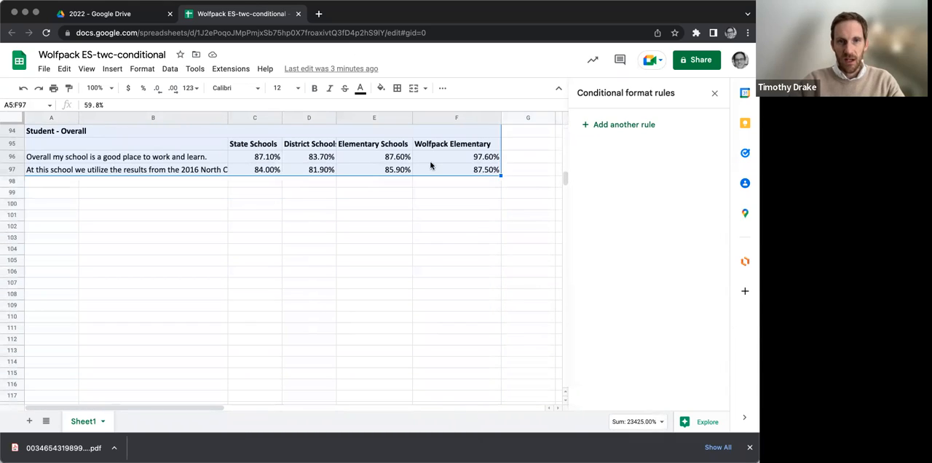
pyautogui.scroll(3)
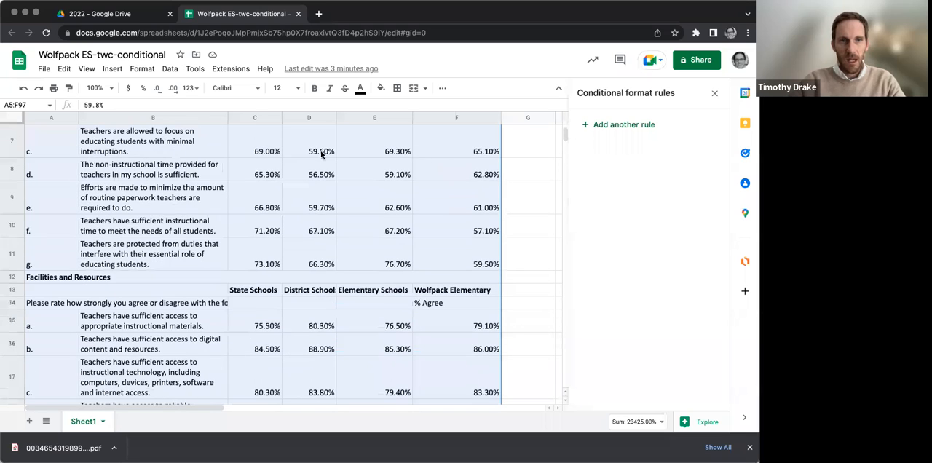
pyautogui.scroll(3)
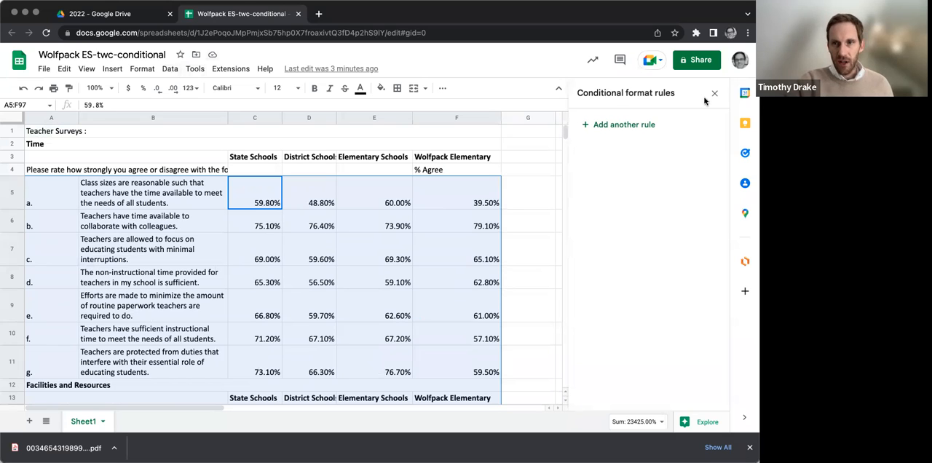
# Start a new conditional formatting rule for A5:F97 via Format > Conditional formatting
pyautogui.click(713, 93)
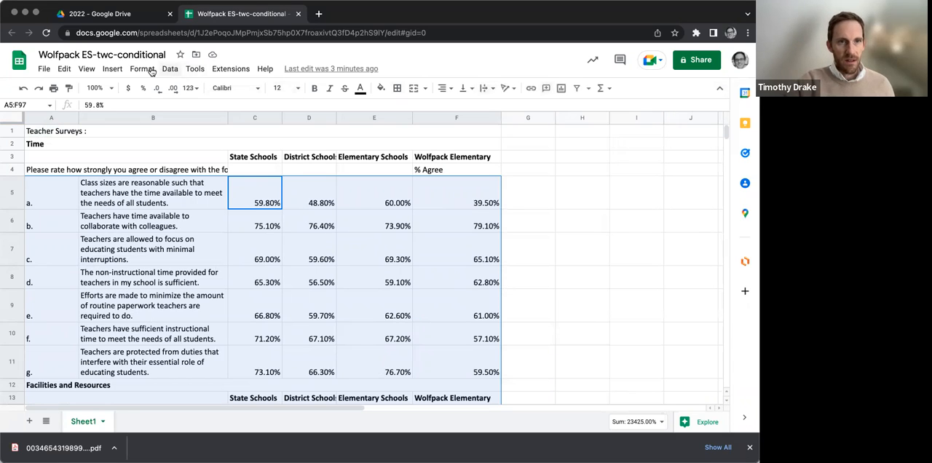
pyautogui.click(141, 68)
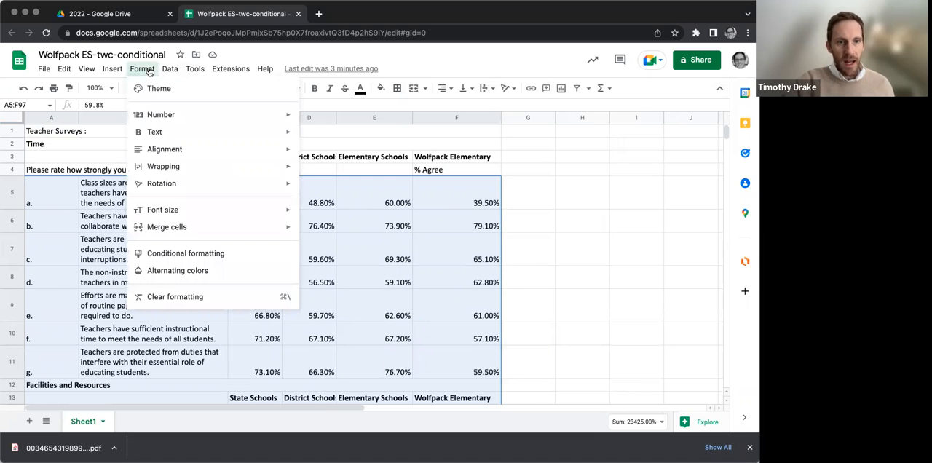
pyautogui.click(187, 253)
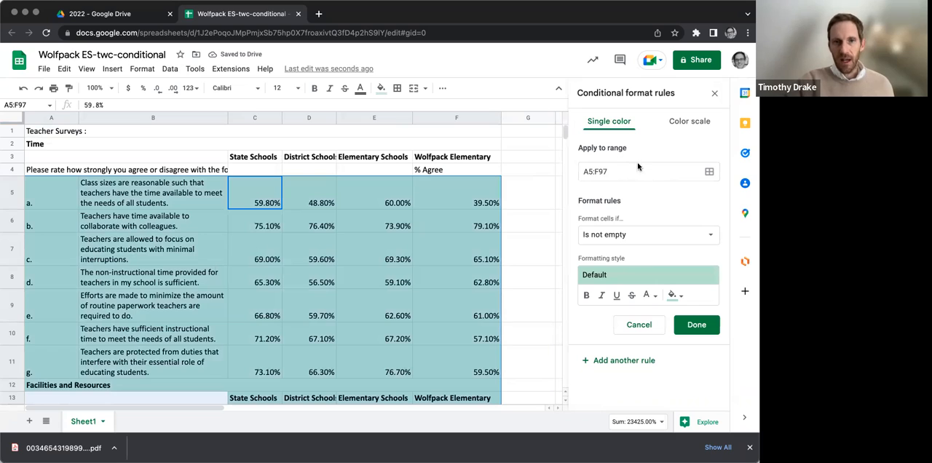
pyautogui.moveTo(655, 192)
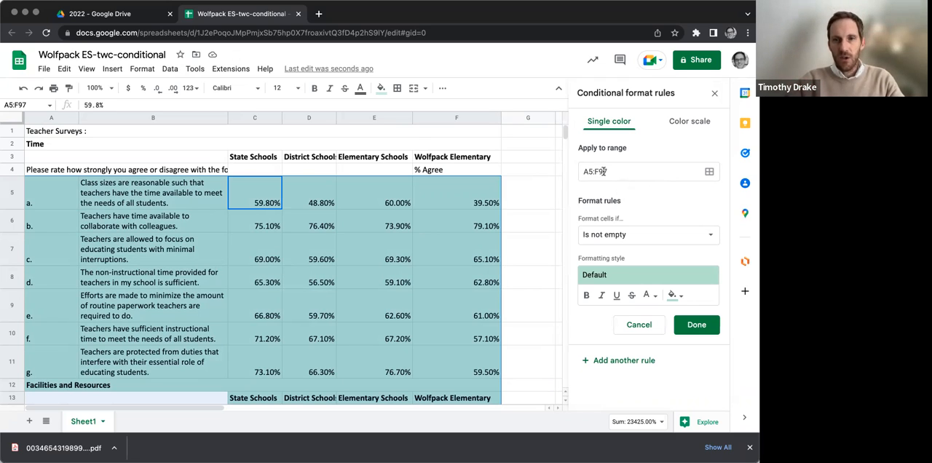
pyautogui.moveTo(617, 206)
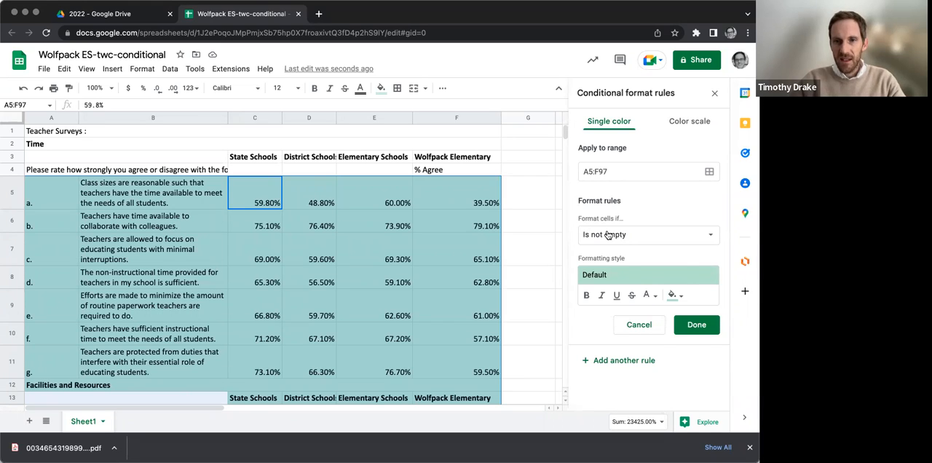
# Shade A5:F97 values less than or equal to .6 red and save the rule
pyautogui.click(647, 234)
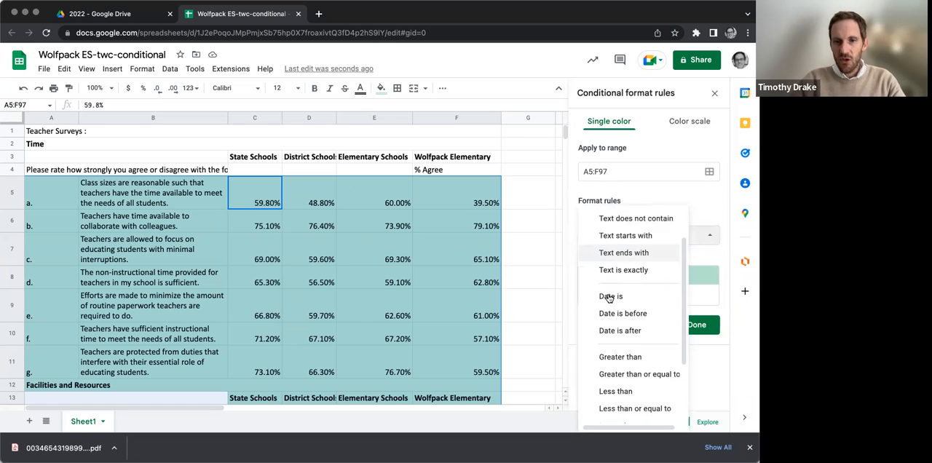
pyautogui.scroll(-3)
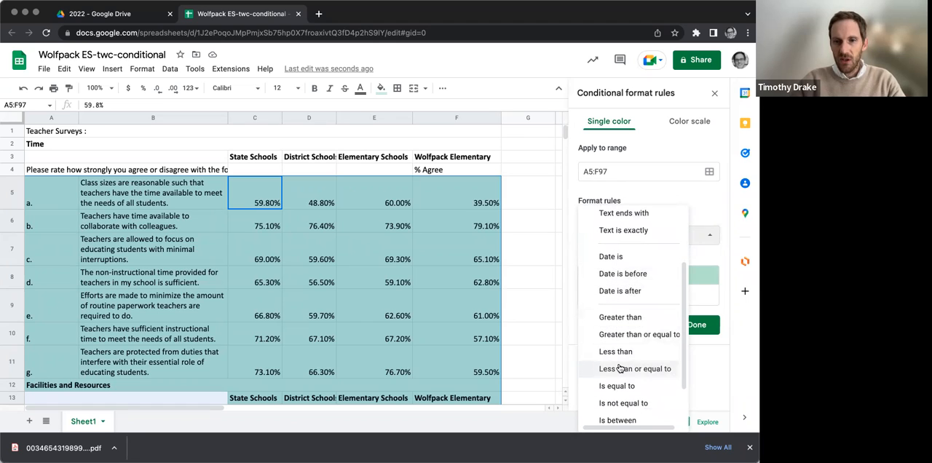
pyautogui.click(635, 368)
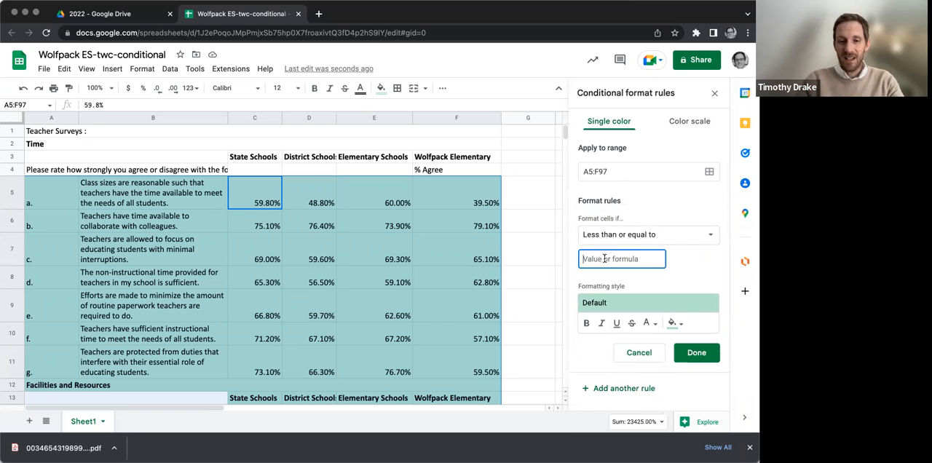
pyautogui.write('60')
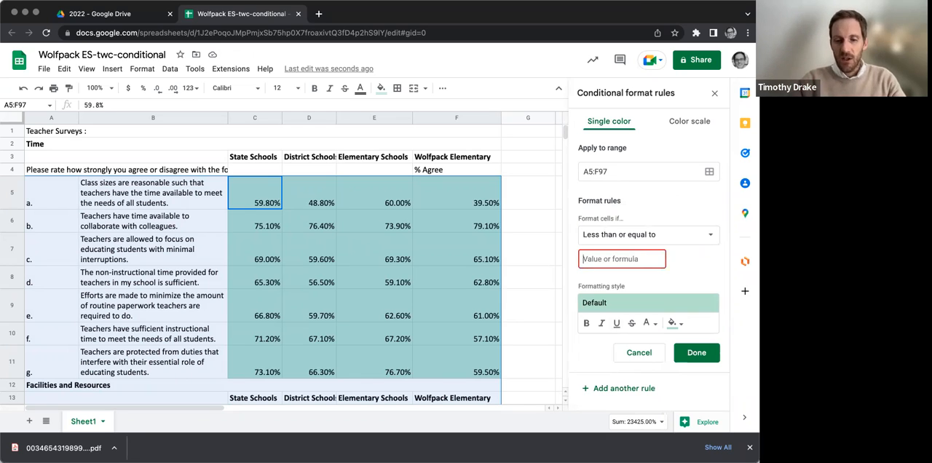
pyautogui.write('.6')
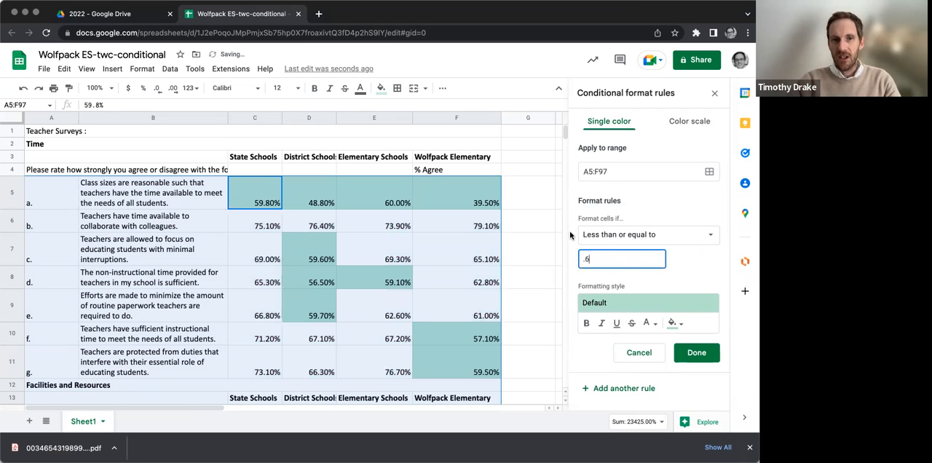
pyautogui.moveTo(621, 303)
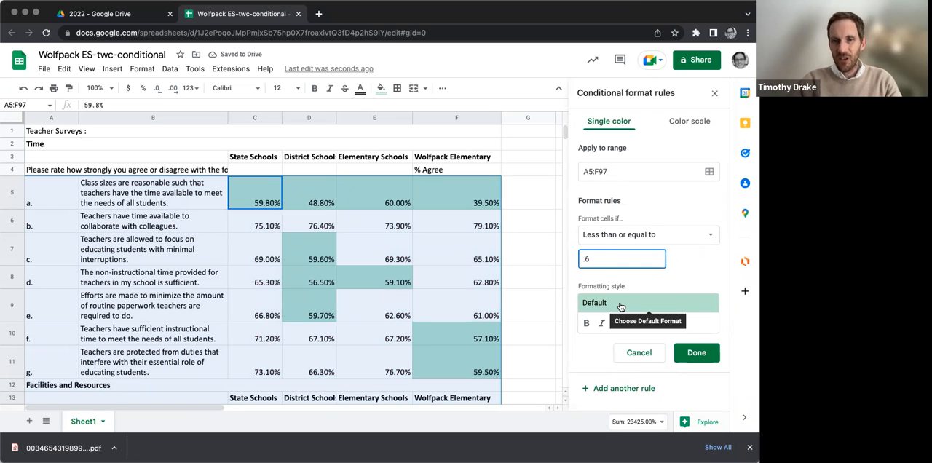
pyautogui.click(648, 302)
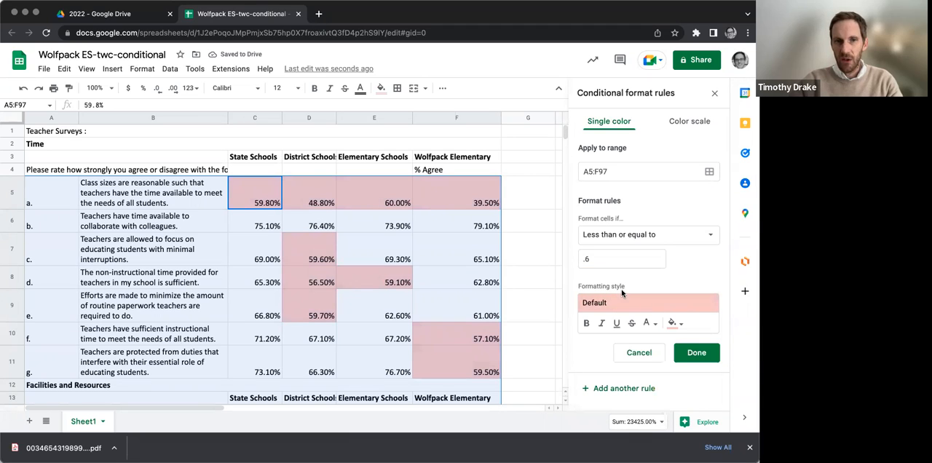
pyautogui.moveTo(478, 241)
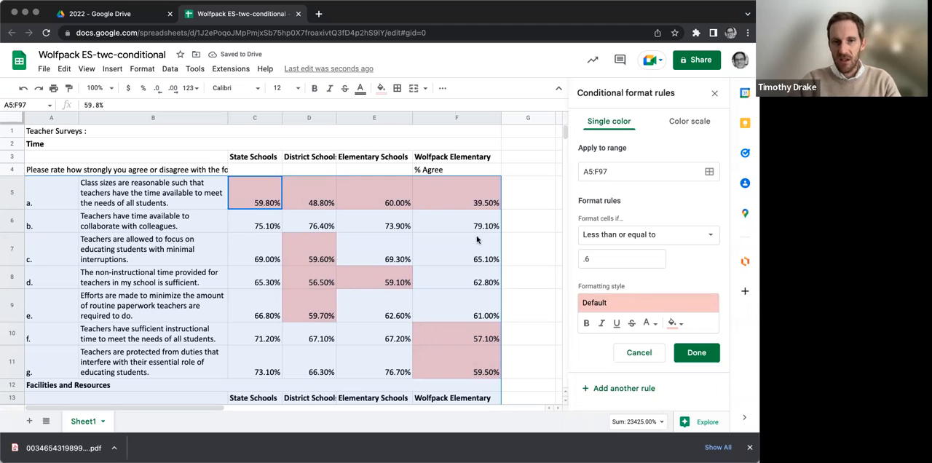
pyautogui.moveTo(419, 327)
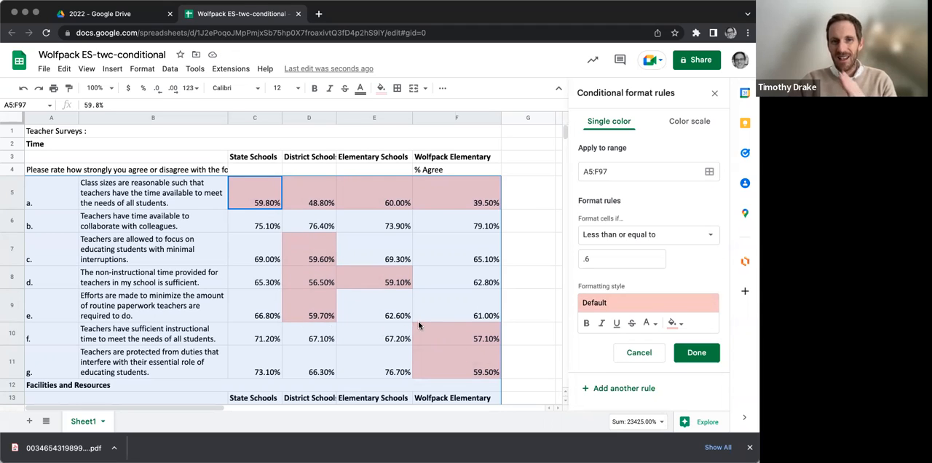
pyautogui.moveTo(612, 361)
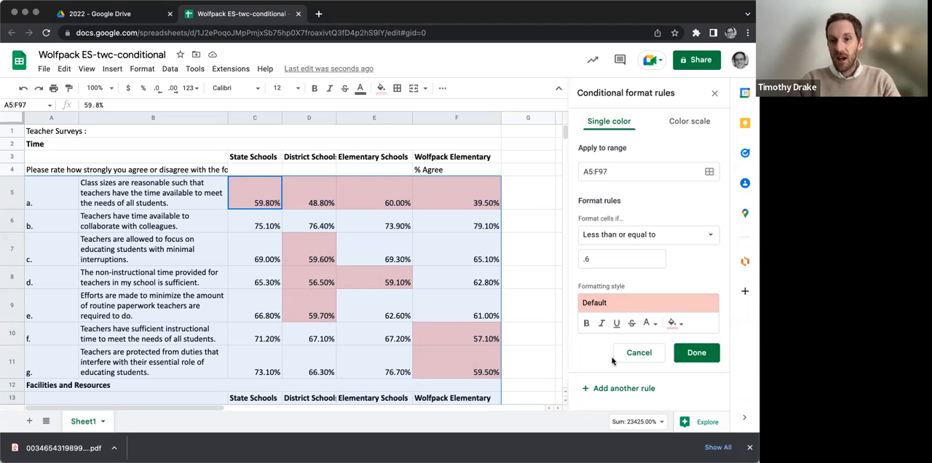
pyautogui.click(696, 353)
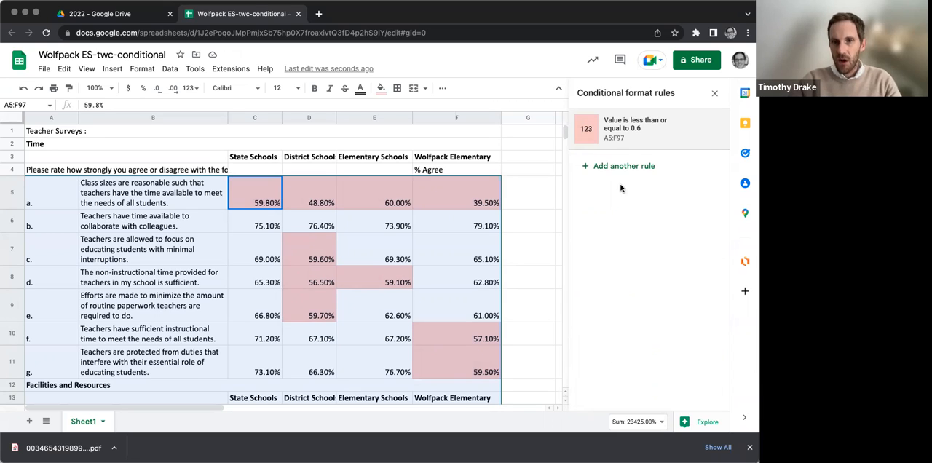
# Add a second rule shading values greater than or equal to .8 green
pyautogui.click(633, 128)
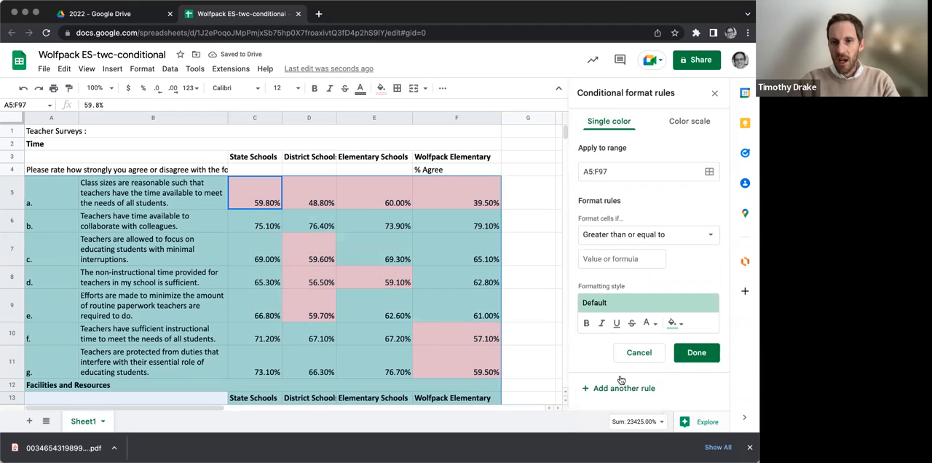
pyautogui.click(620, 260)
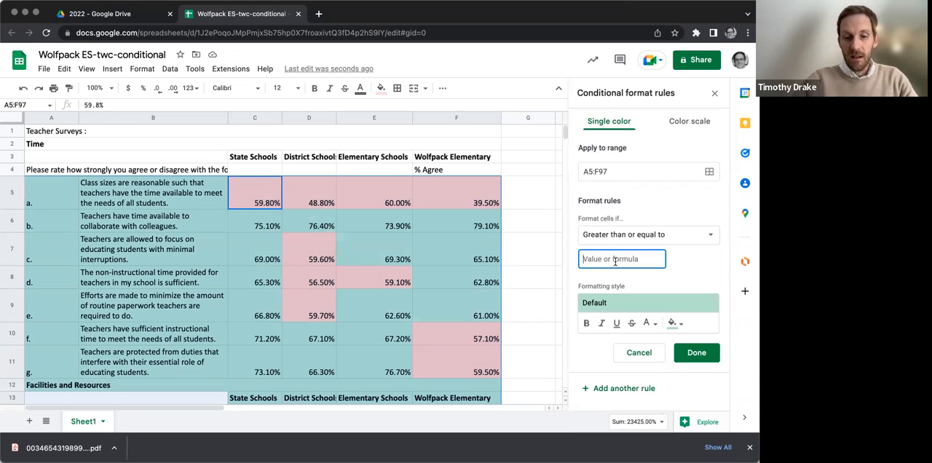
pyautogui.write('.8')
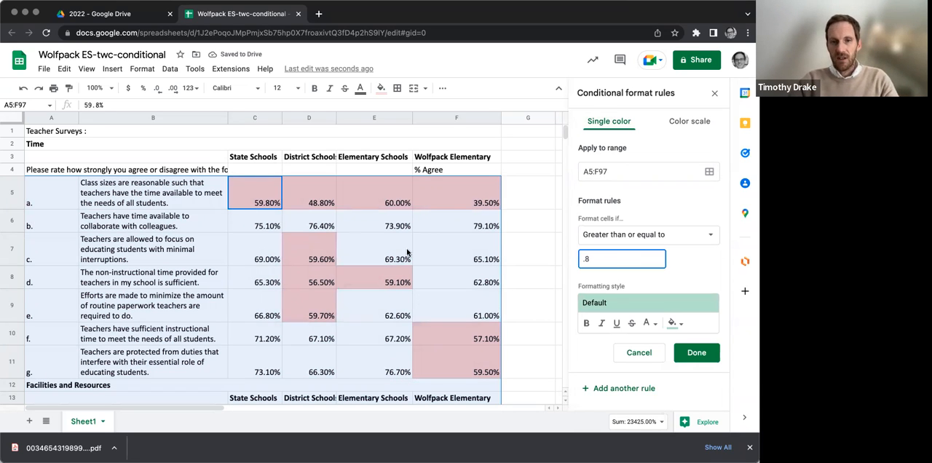
pyautogui.scroll(-3)
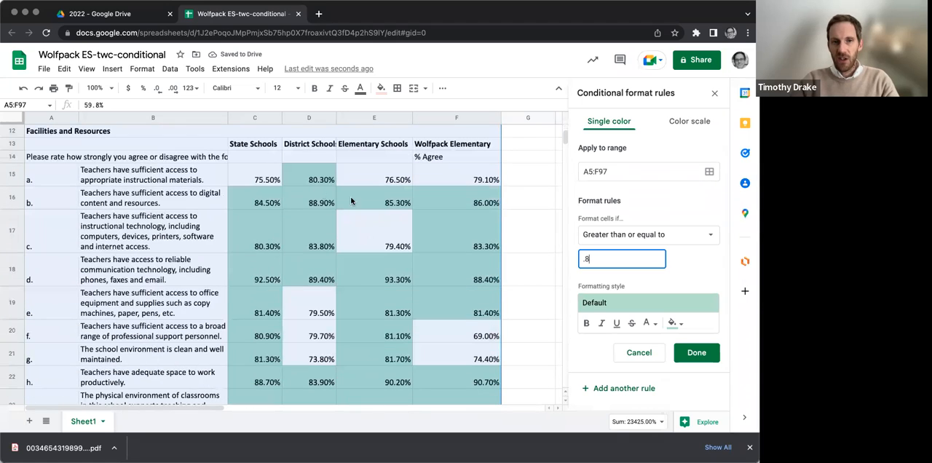
pyautogui.moveTo(550, 271)
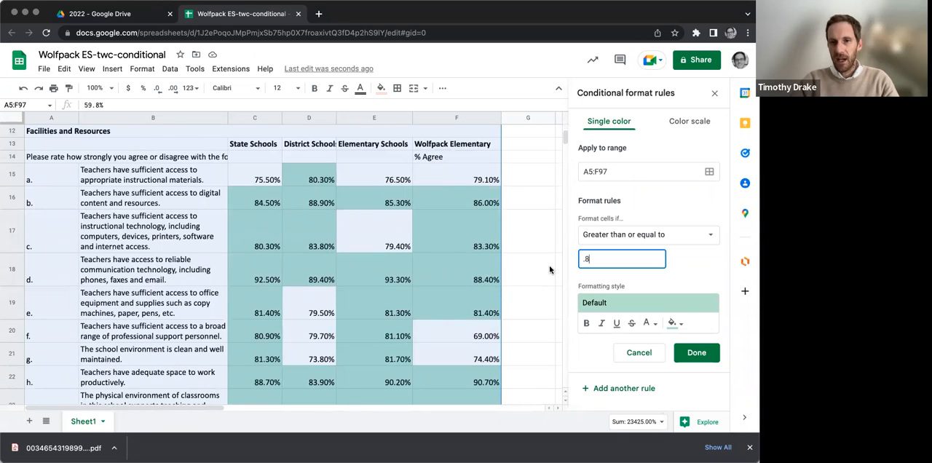
pyautogui.click(696, 353)
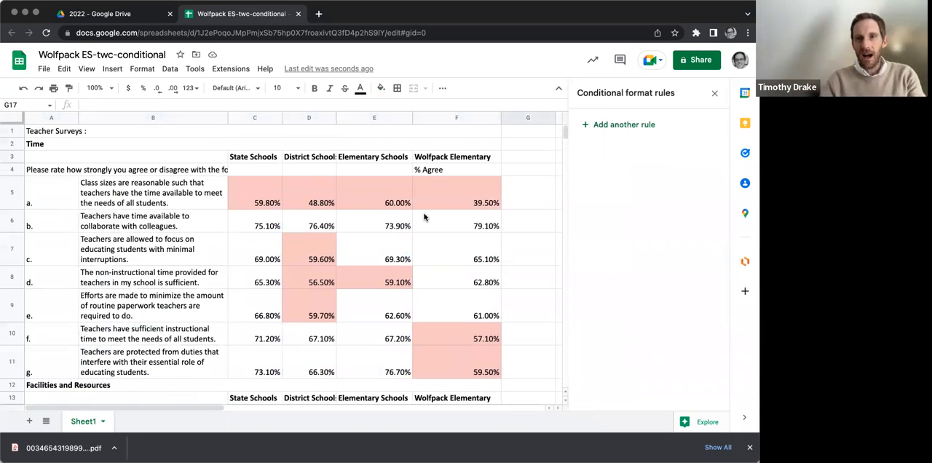
pyautogui.moveTo(448, 188)
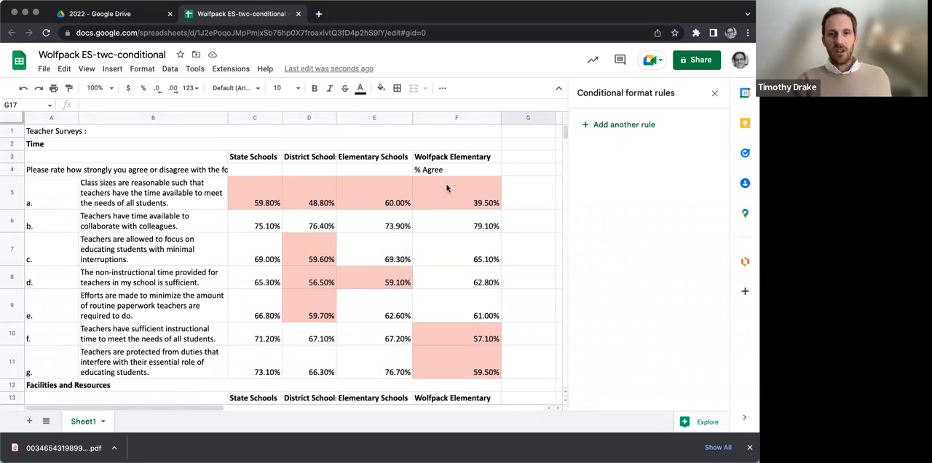
pyautogui.moveTo(372, 239)
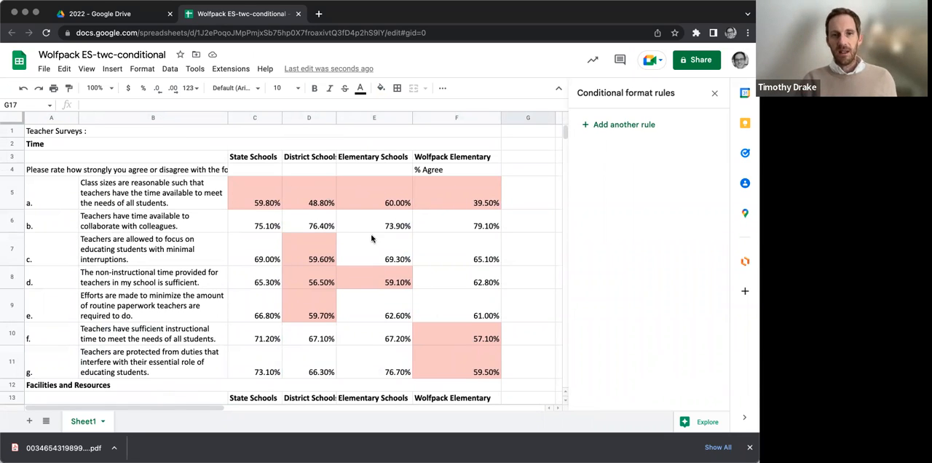
pyautogui.scroll(-3)
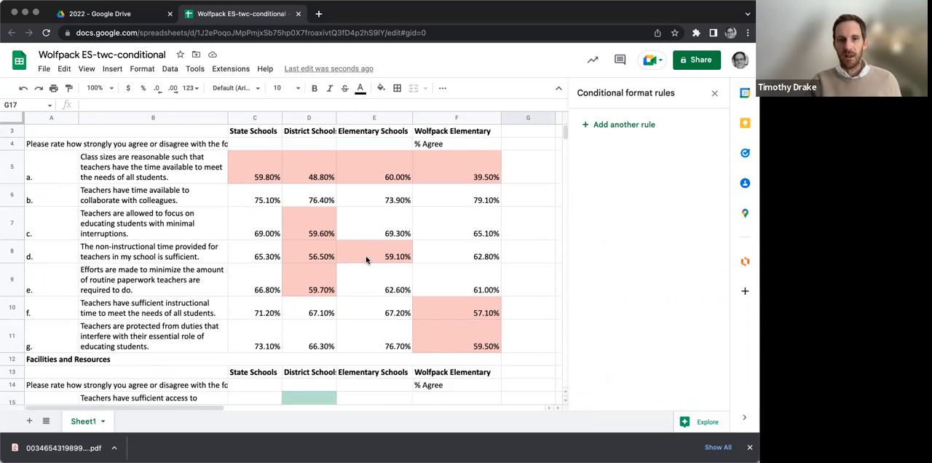
pyautogui.scroll(-3)
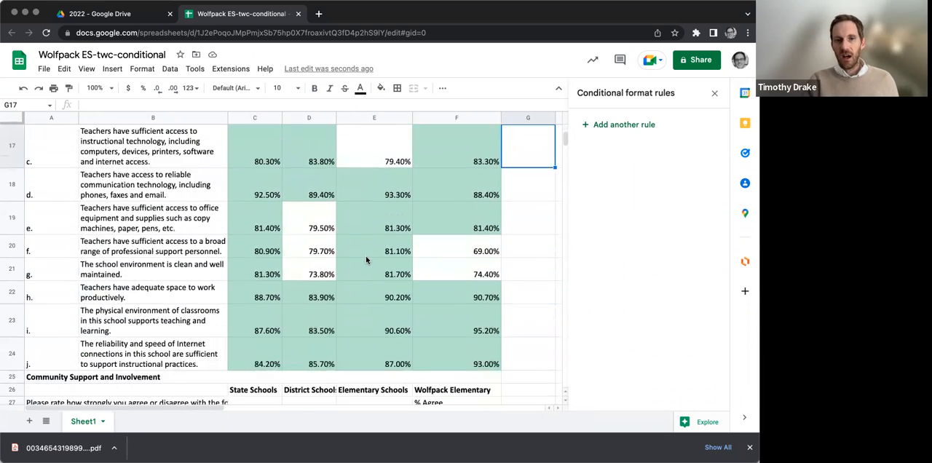
pyautogui.scroll(-3)
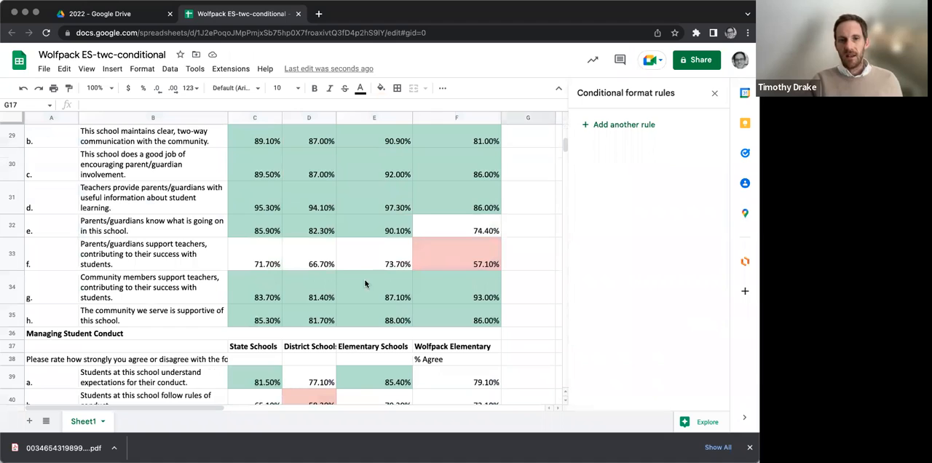
pyautogui.moveTo(443, 249)
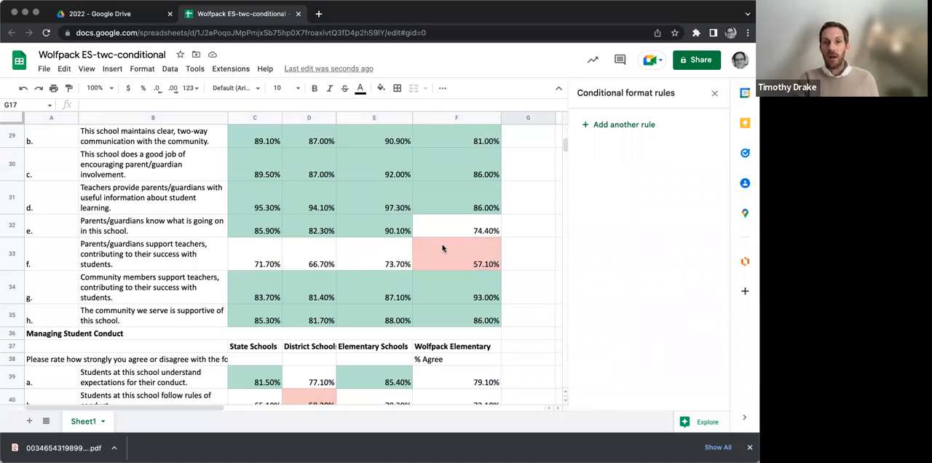
pyautogui.scroll(-3)
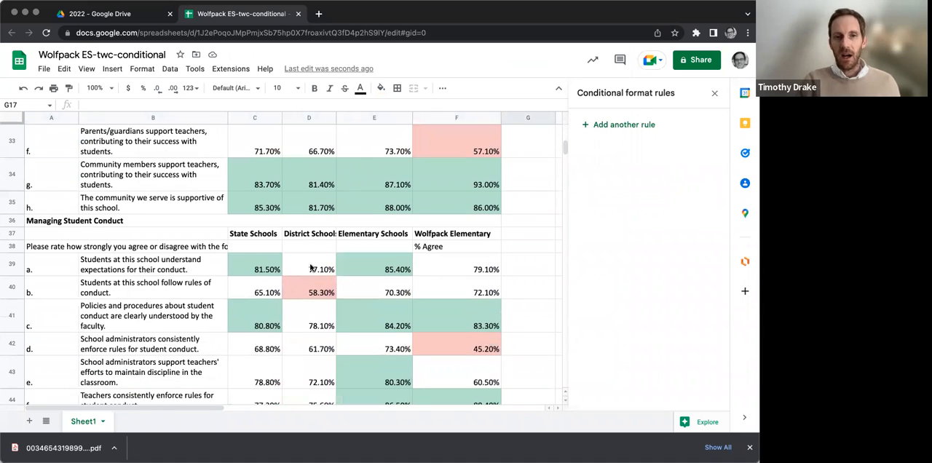
pyautogui.scroll(-3)
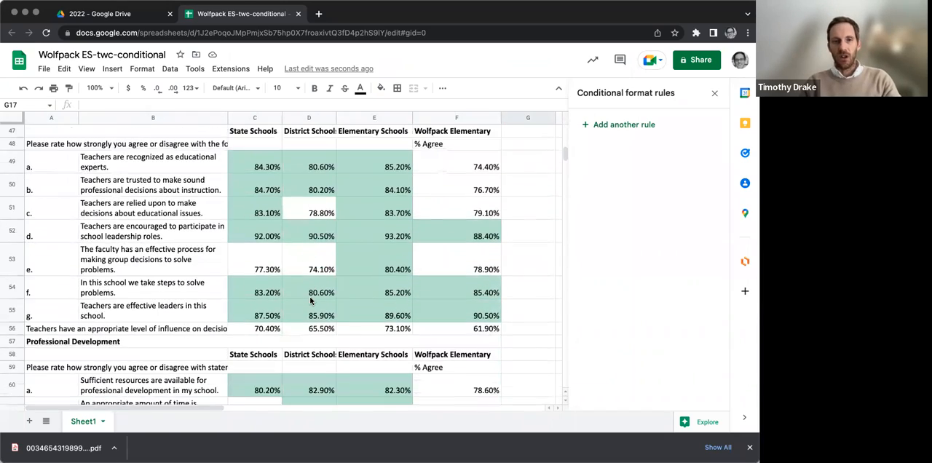
pyautogui.scroll(-3)
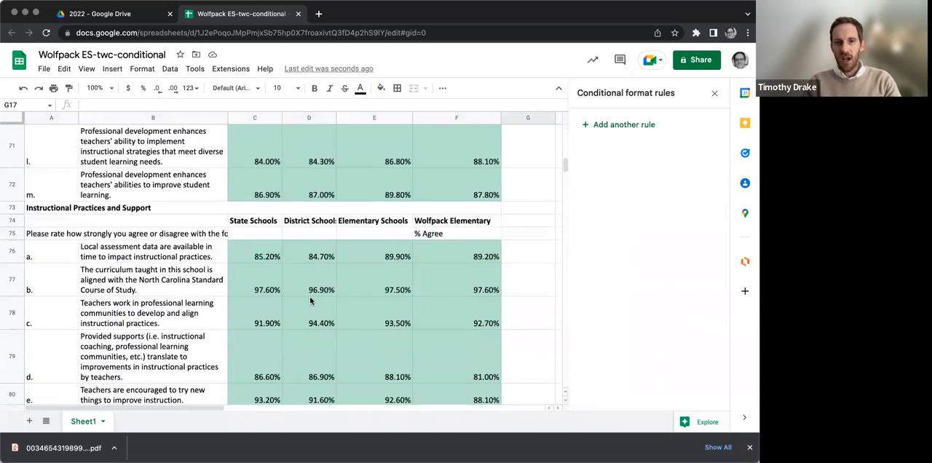
pyautogui.scroll(-3)
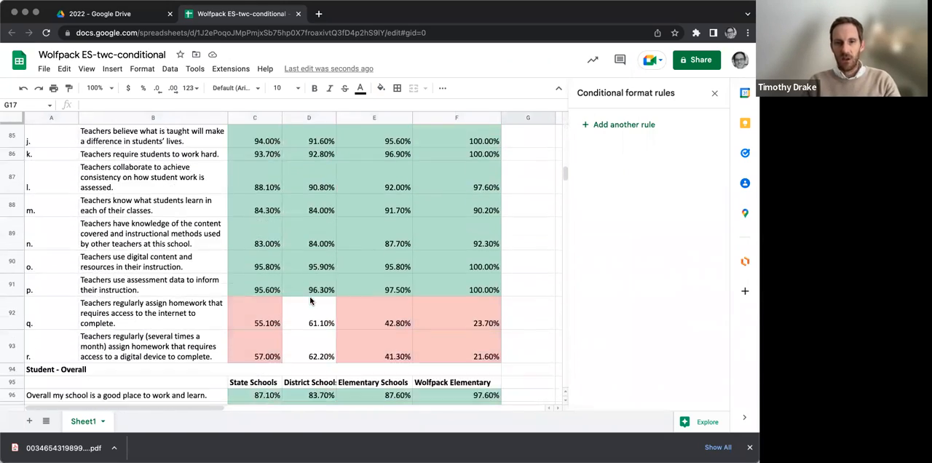
pyautogui.scroll(3)
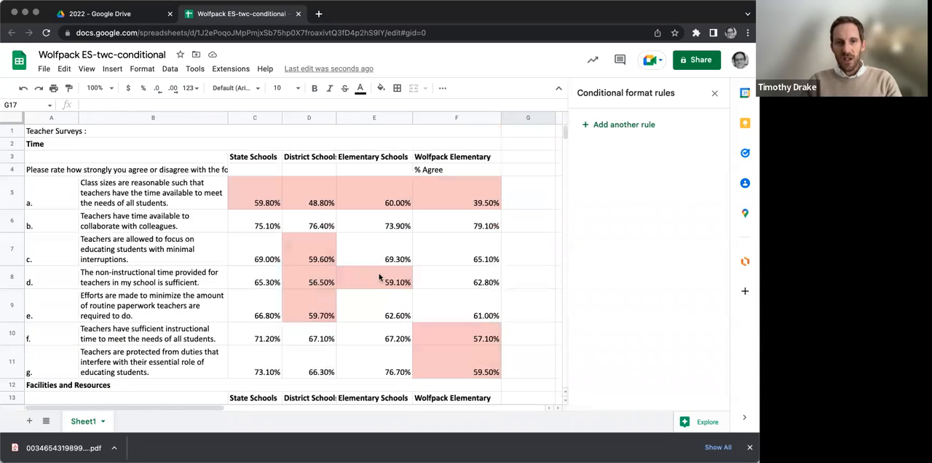
pyautogui.hscroll(3)
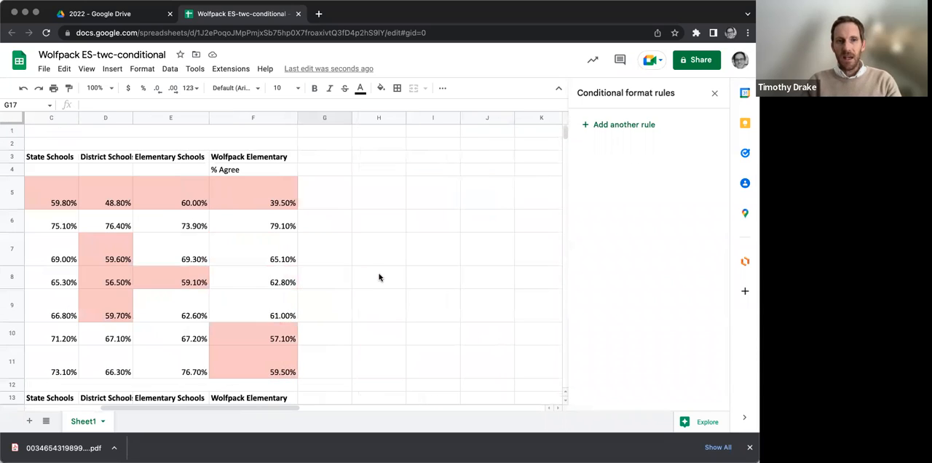
pyautogui.hscroll(-3)
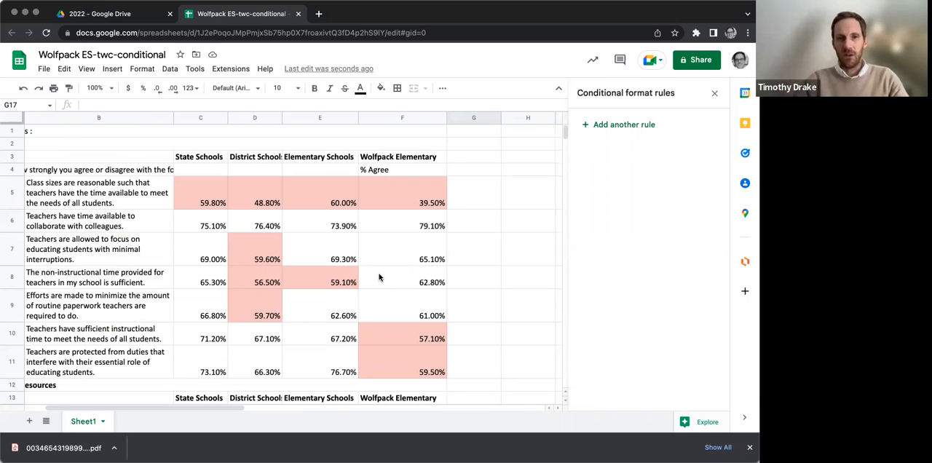
pyautogui.hscroll(-3)
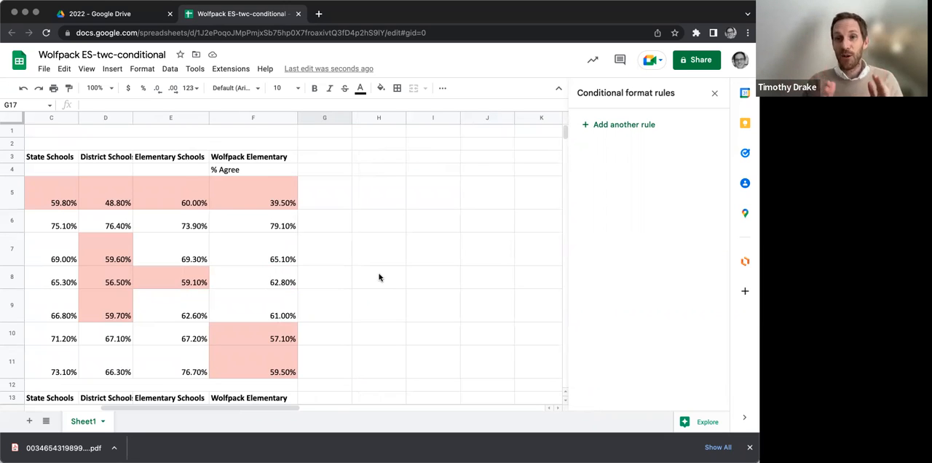
# Enter Difference headers for state, district and ES in G3, H3 and I3
pyautogui.click(323, 157)
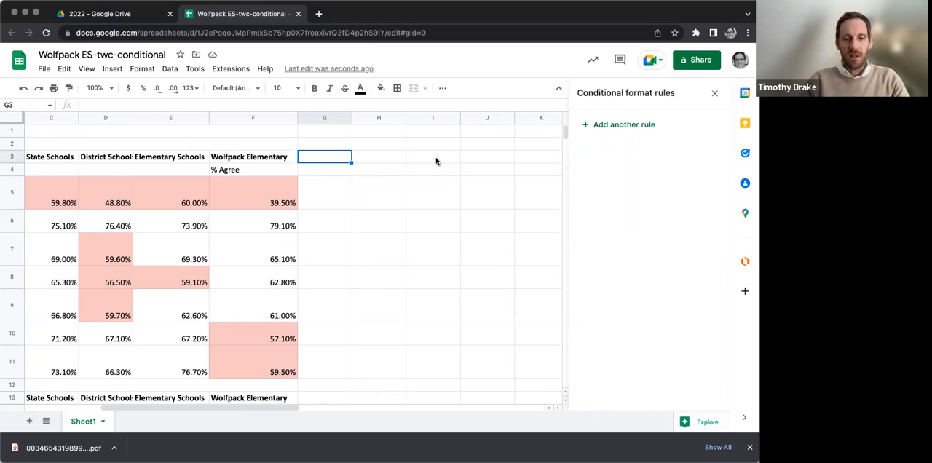
pyautogui.write('Difference District')
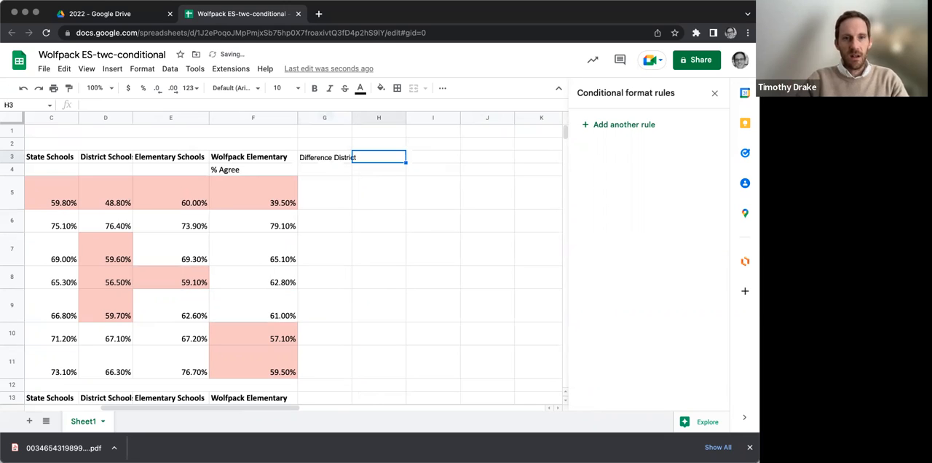
pyautogui.click(323, 154)
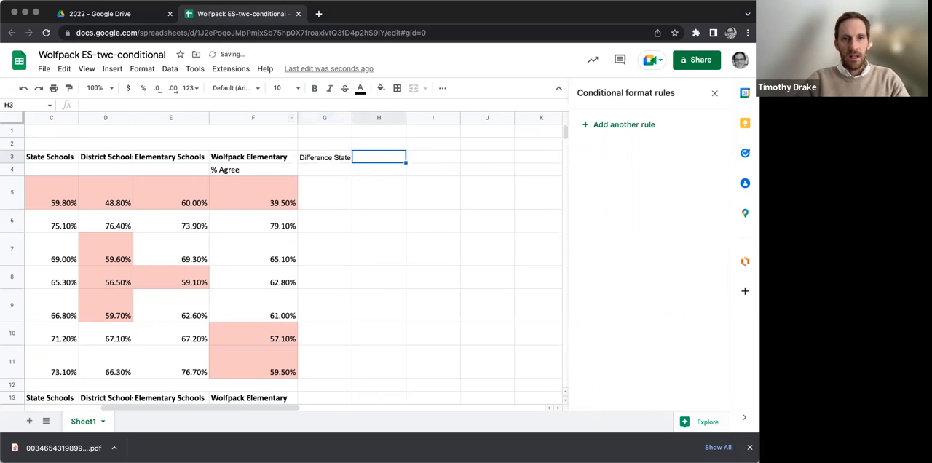
pyautogui.write('Difference Distri')
pyautogui.click(433, 157)
pyautogui.write('Difference ES')
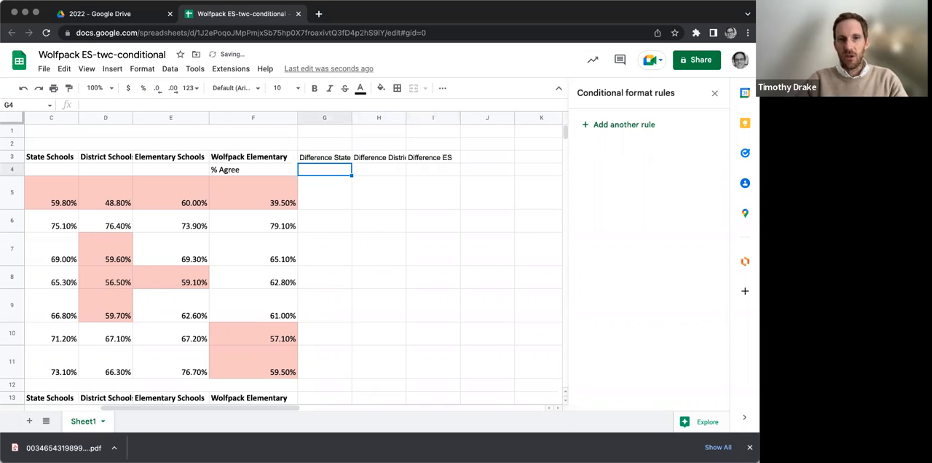
pyautogui.click(324, 192)
pyautogui.write('=F5')
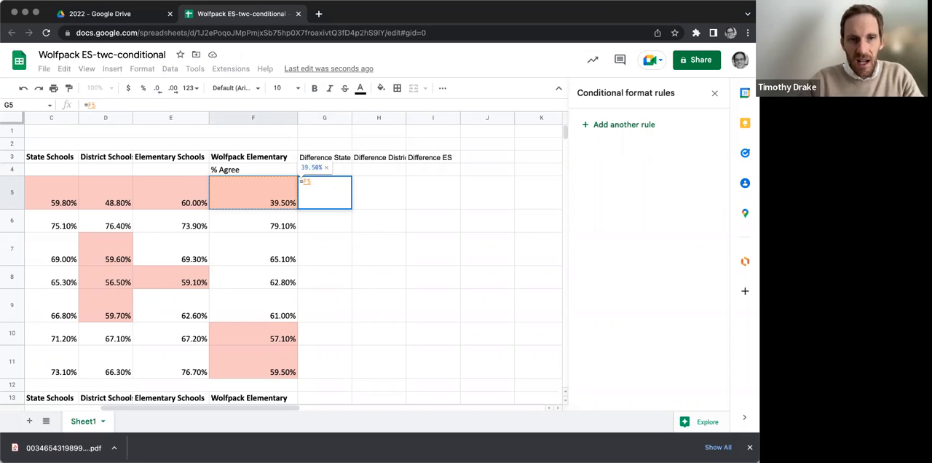
# Enter row 5 difference formulas =F5-C5, minus District and minus Elementary Schools in G5:I5
pyautogui.hscroll(-3)
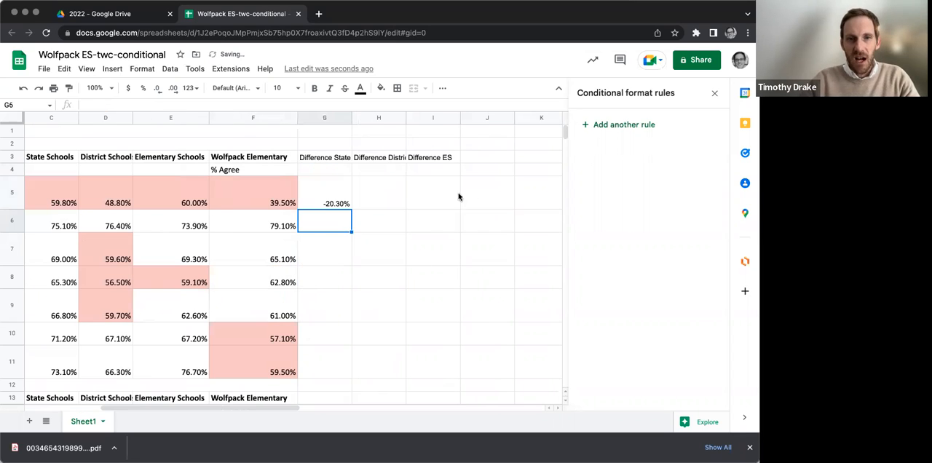
pyautogui.click(324, 192)
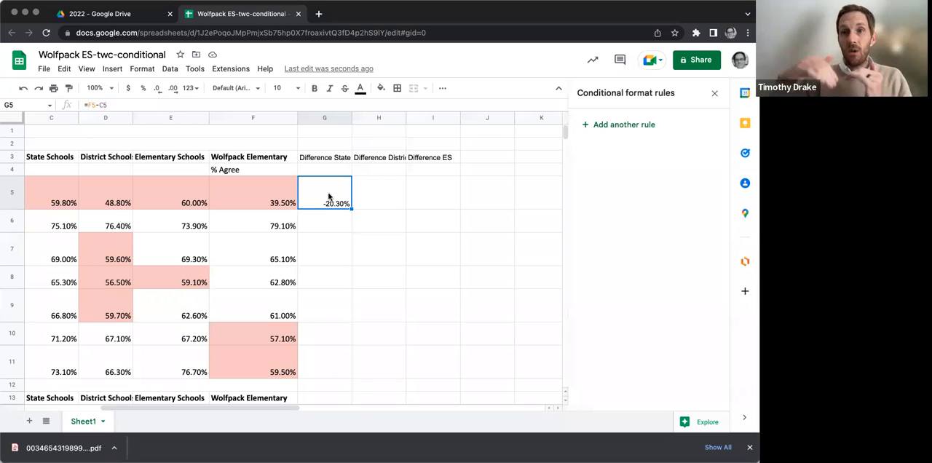
pyautogui.moveTo(365, 204)
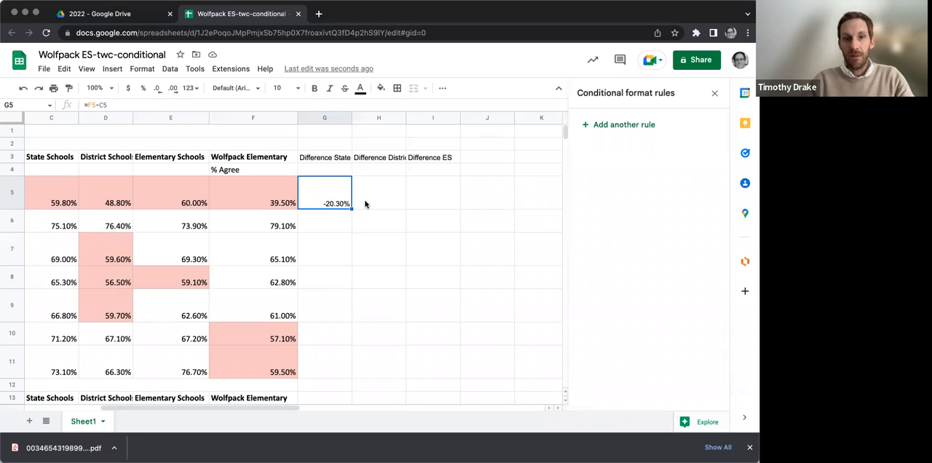
pyautogui.click(378, 193)
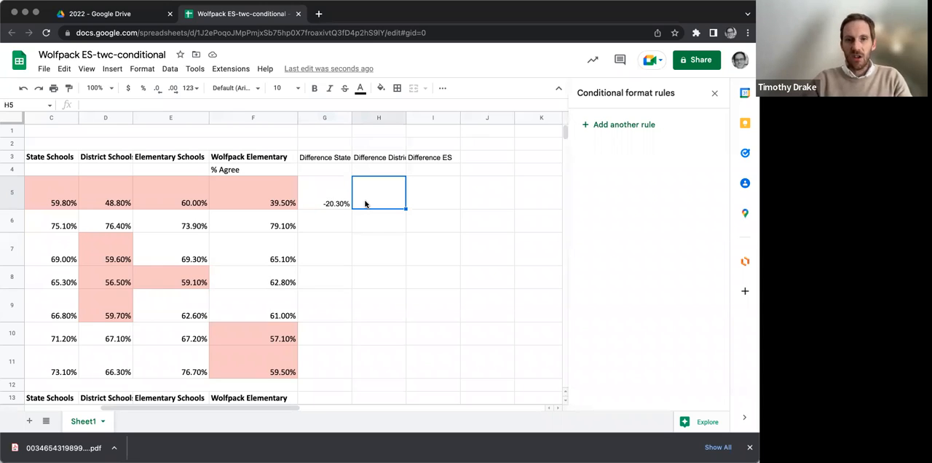
pyautogui.write('=G5-D5')
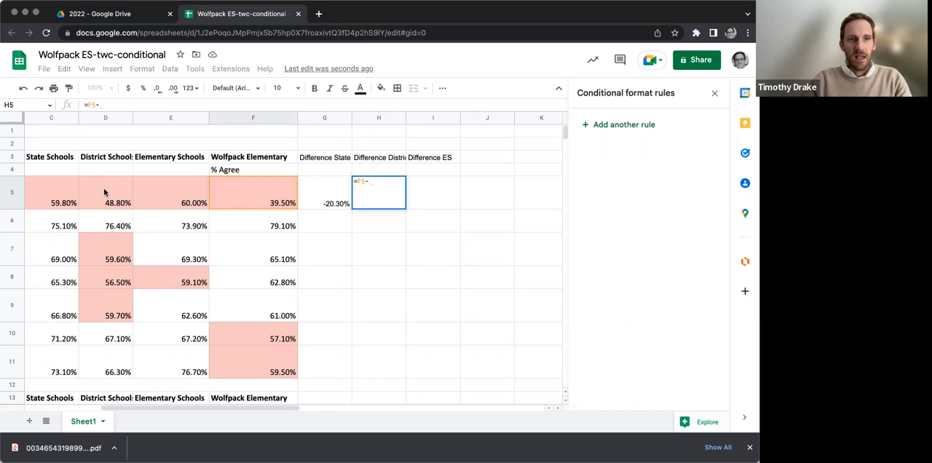
pyautogui.click(105, 202)
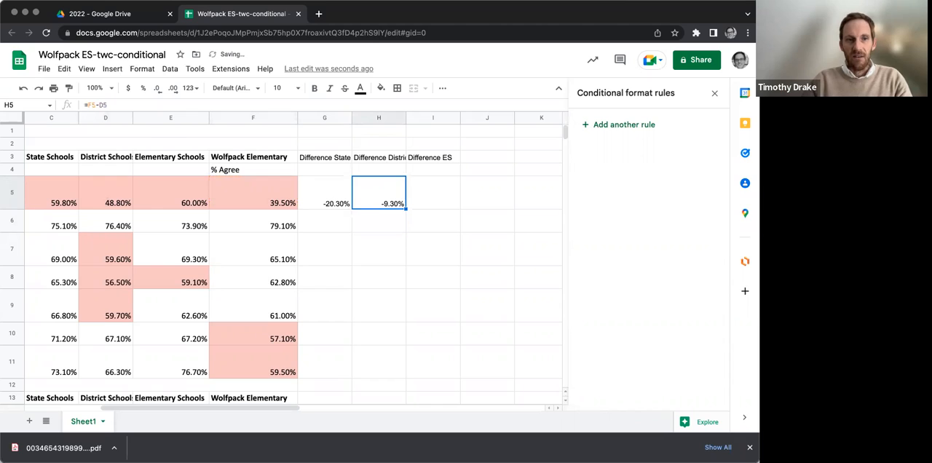
pyautogui.click(433, 192)
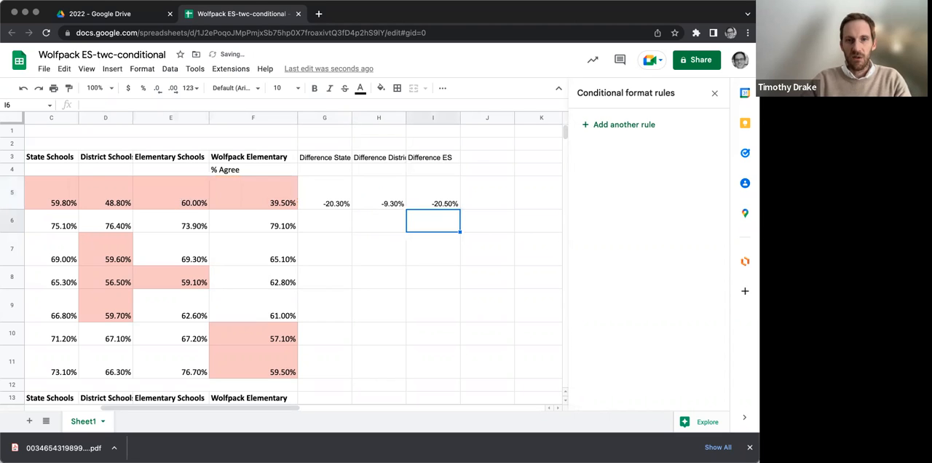
pyautogui.click(432, 204)
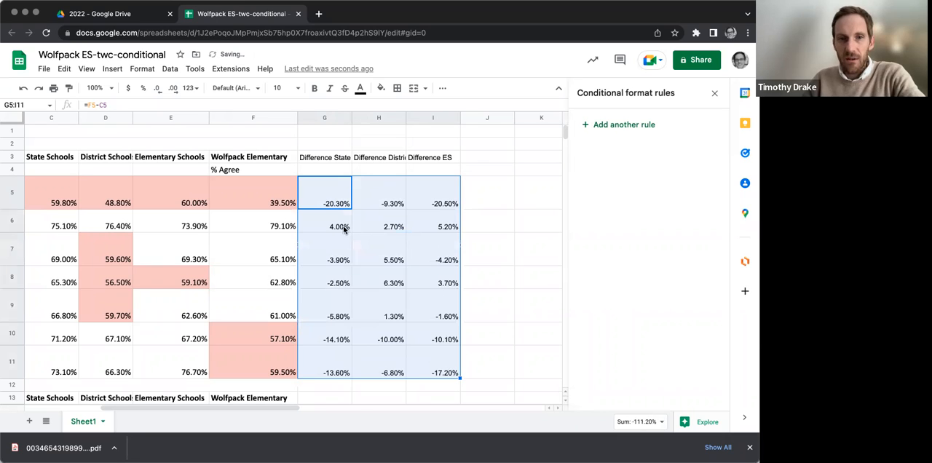
# Spot-check filled-down difference formulas such as 4.00% and -3.90% for state
pyautogui.click(325, 228)
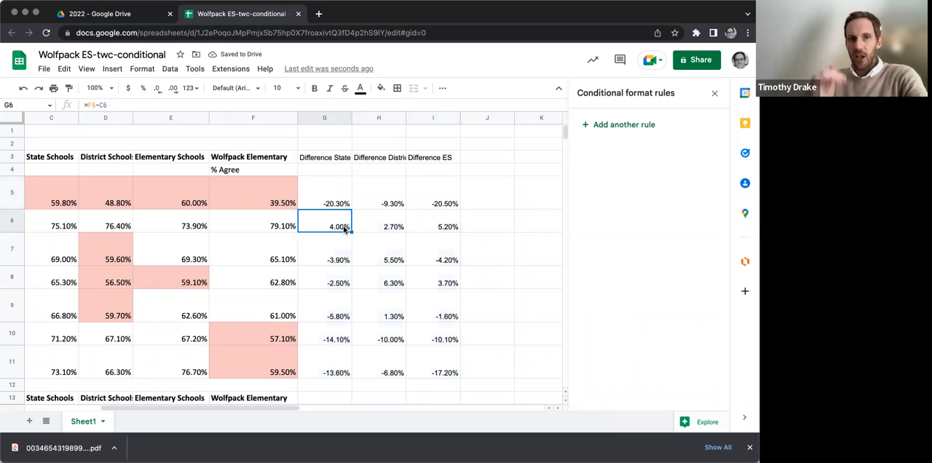
pyautogui.click(432, 227)
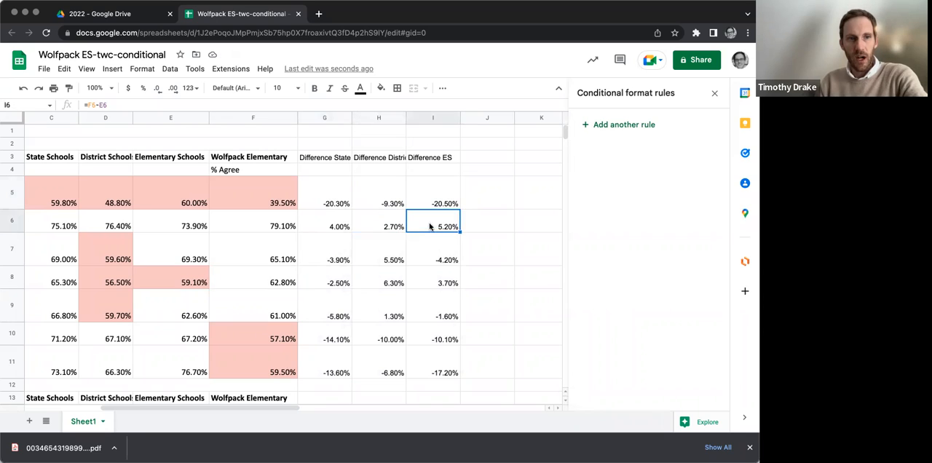
pyautogui.click(323, 260)
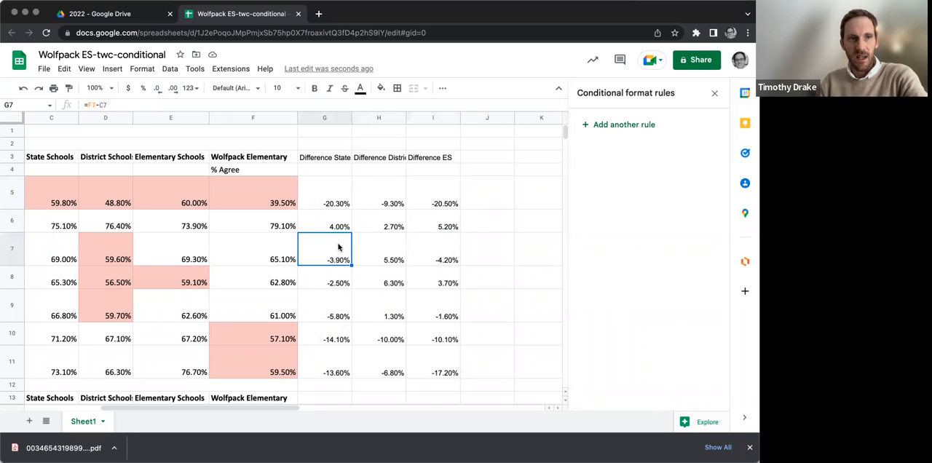
pyautogui.moveTo(321, 241)
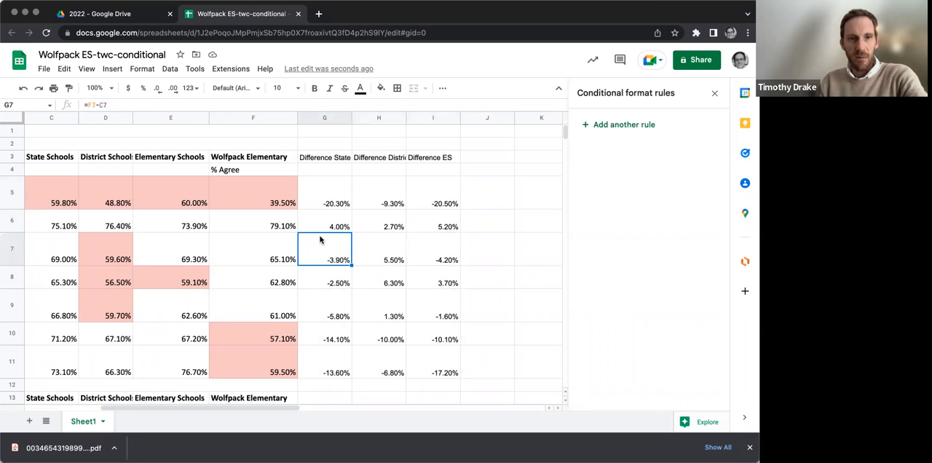
pyautogui.click(323, 226)
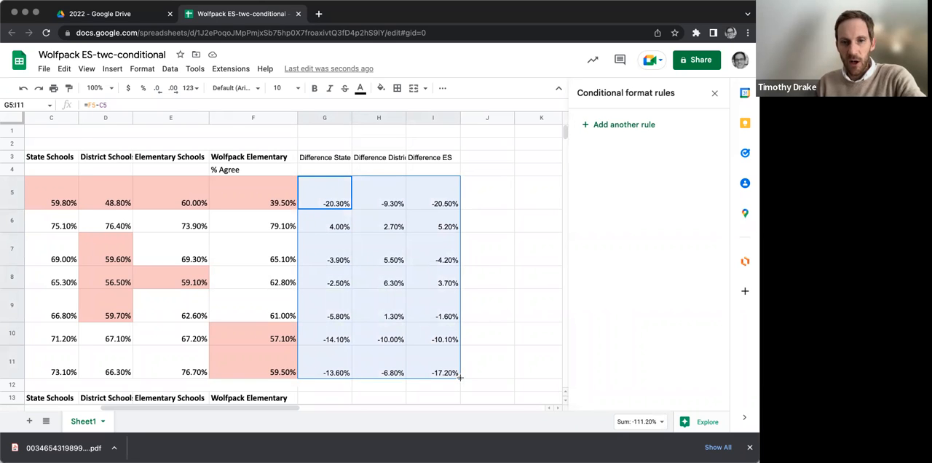
# Clear the #VALUE! and 0 cells in rows 94–95 of G:I beside the last table's header
pyautogui.scroll(-3)
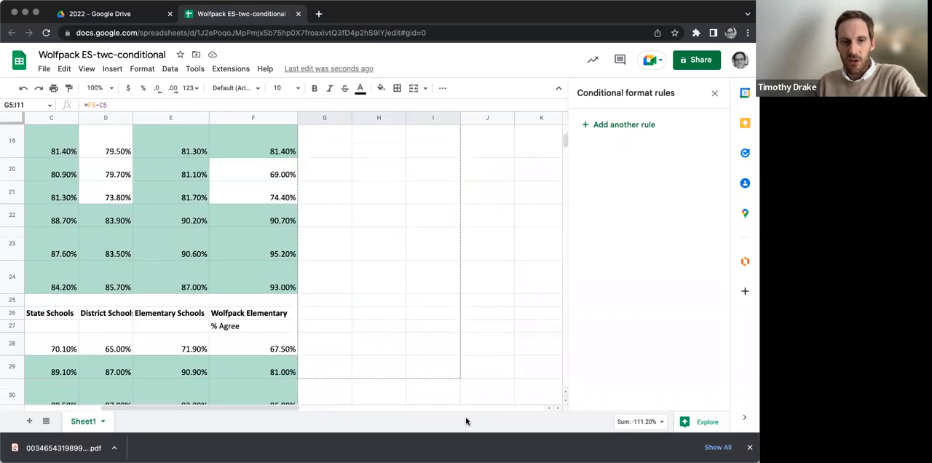
pyautogui.scroll(-3)
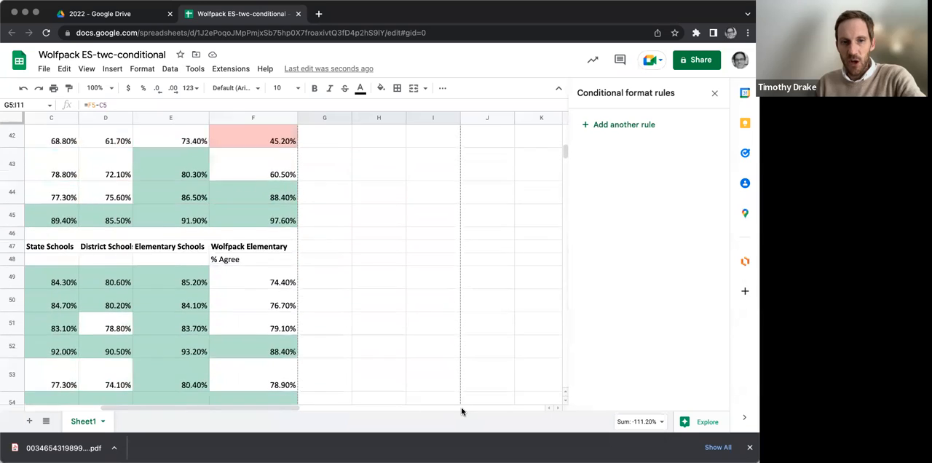
pyautogui.scroll(-3)
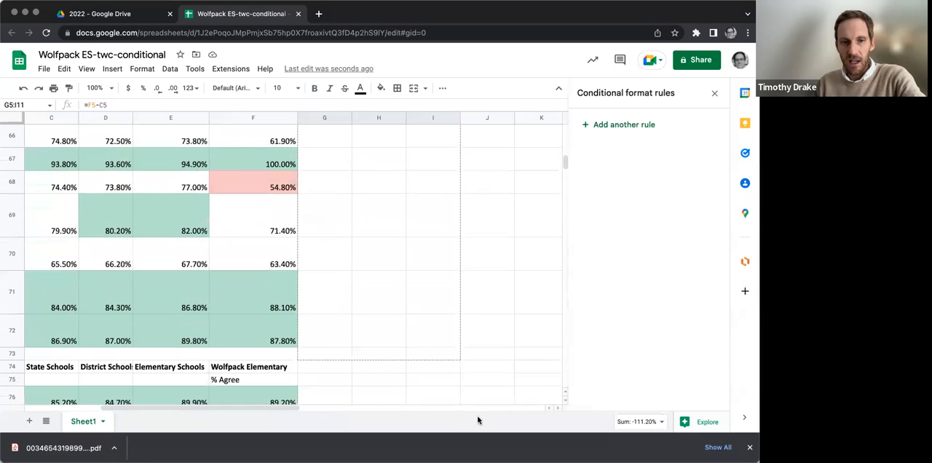
pyautogui.scroll(-3)
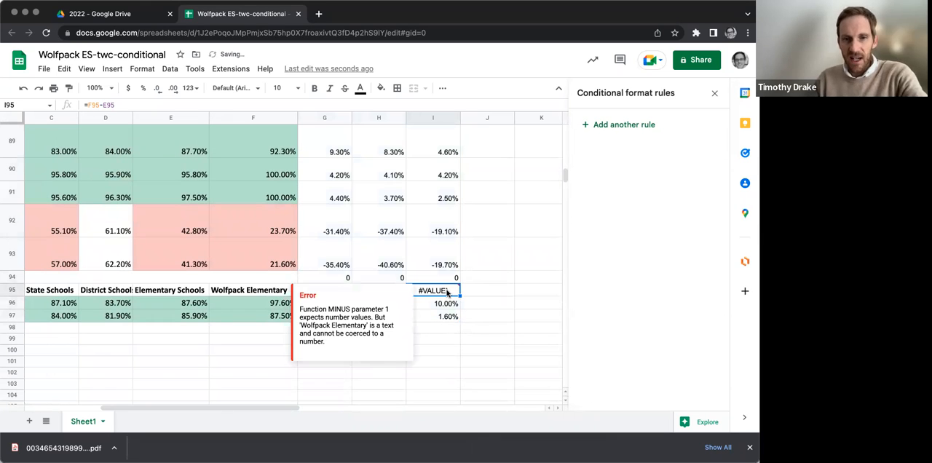
pyautogui.click(325, 289)
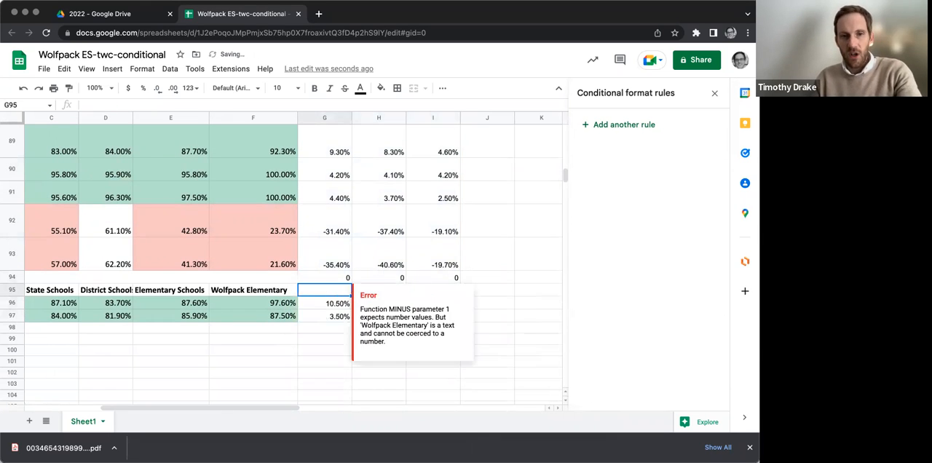
pyautogui.click(433, 277)
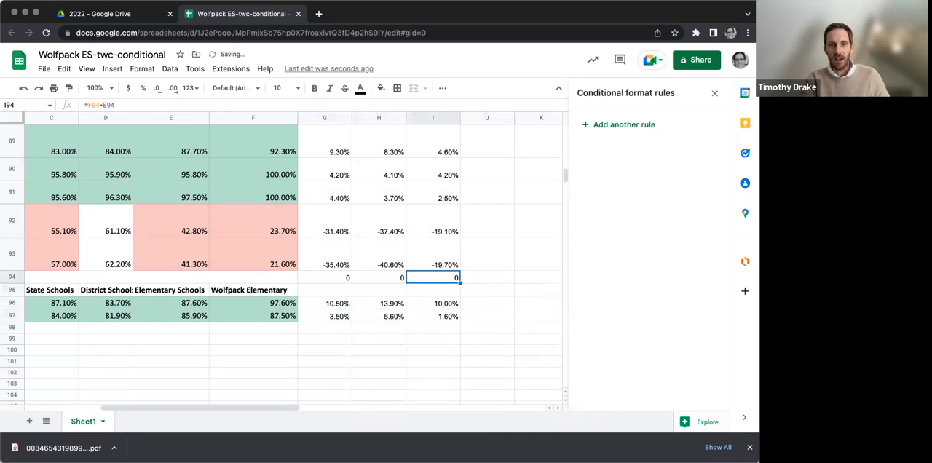
pyautogui.press('Delete')
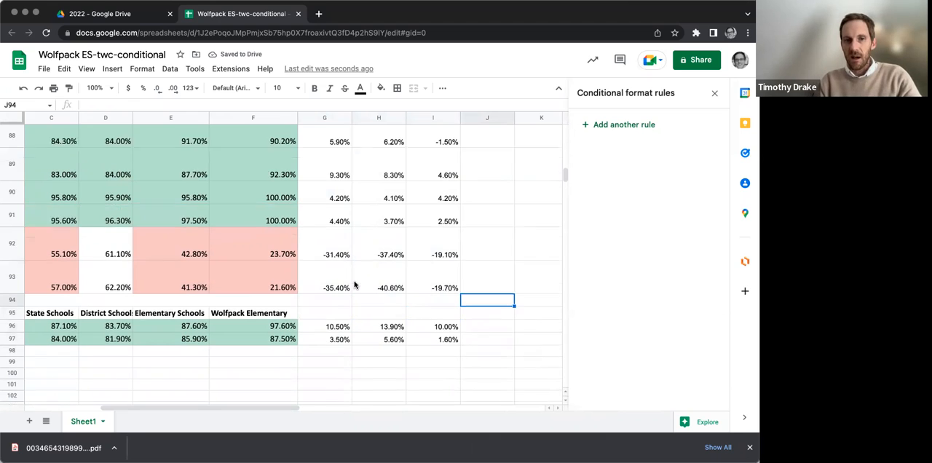
# Clear the zero and error difference cells beside a mid-table header row
pyautogui.scroll(3)
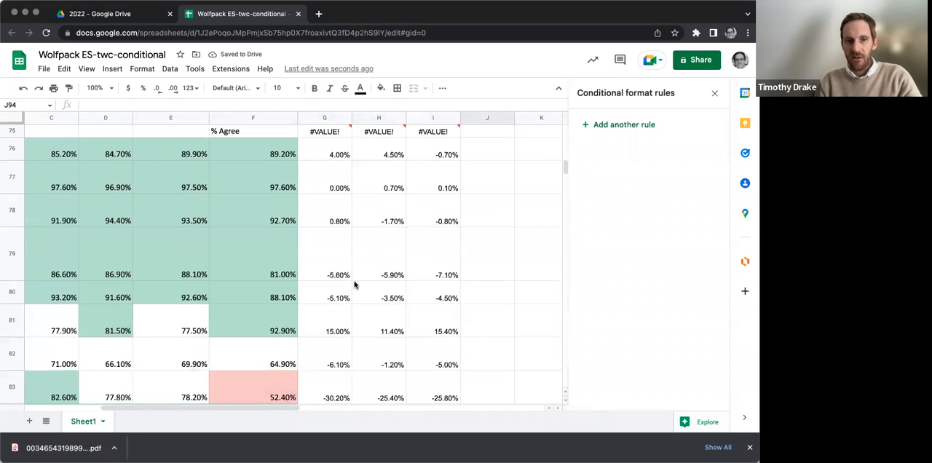
pyautogui.scroll(3)
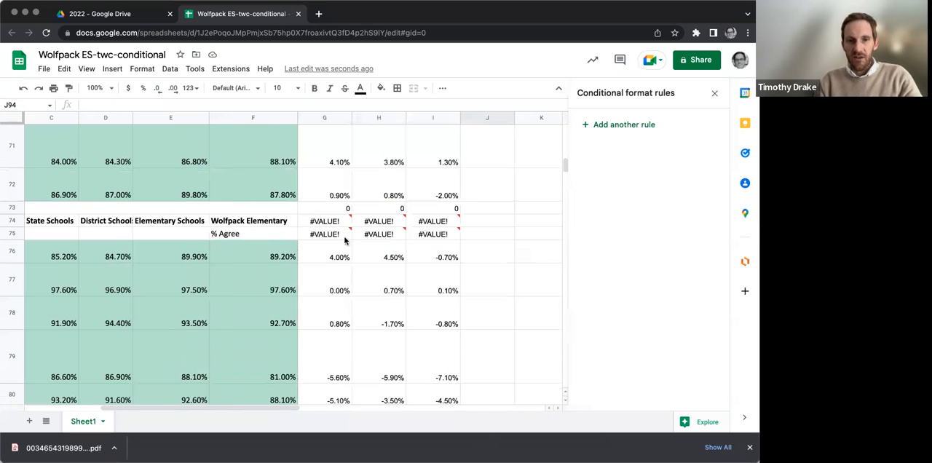
pyautogui.click(325, 222)
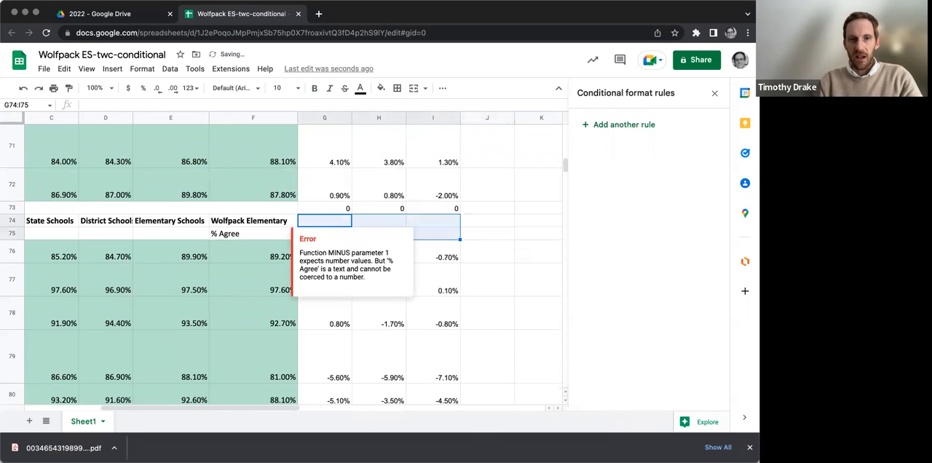
pyautogui.click(432, 209)
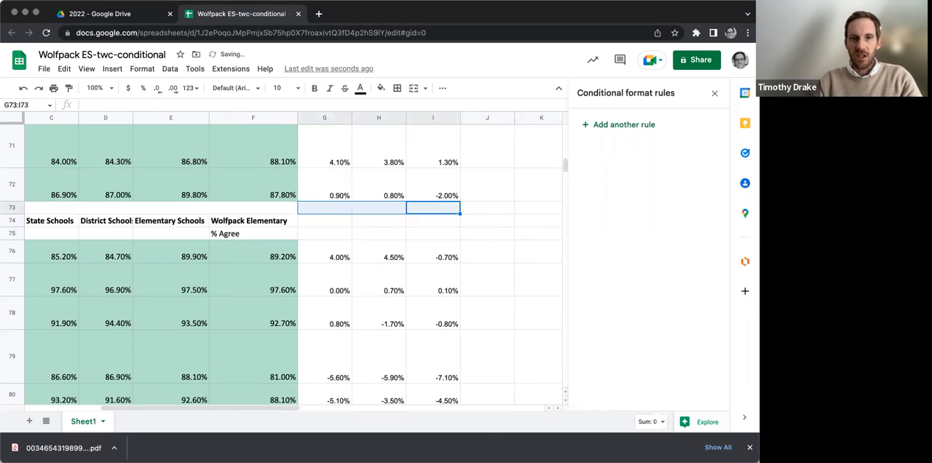
pyautogui.scroll(3)
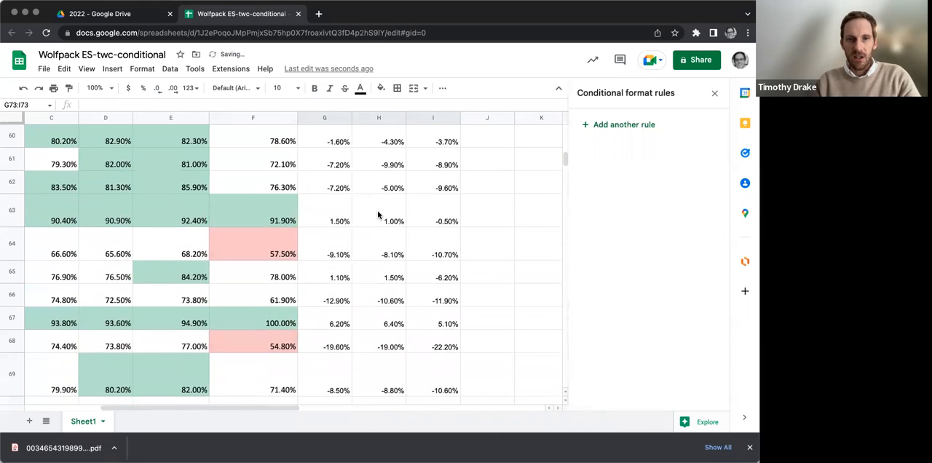
pyautogui.scroll(3)
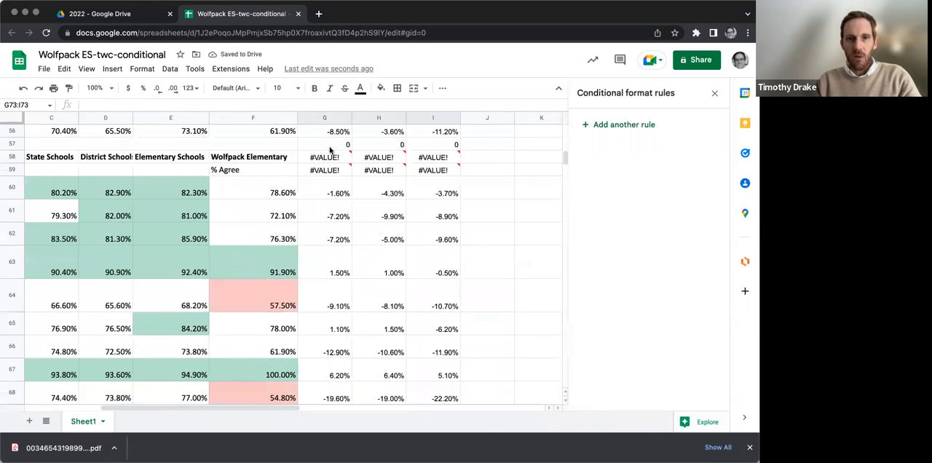
# Clear stray zeros and errors beside further header rows, working up the sheet
pyautogui.click(325, 142)
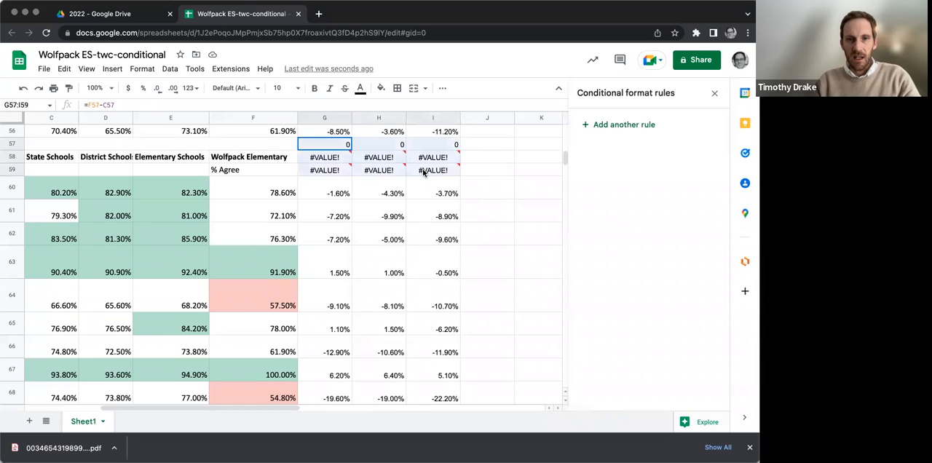
pyautogui.click(433, 215)
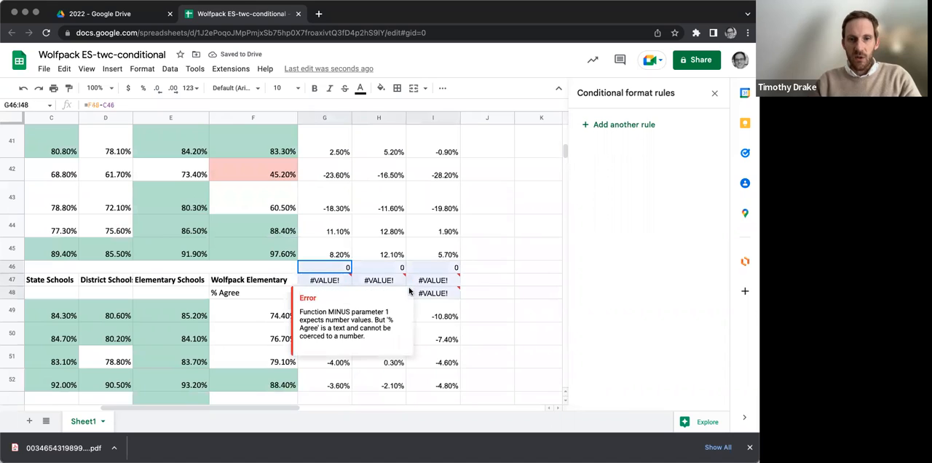
pyautogui.scroll(3)
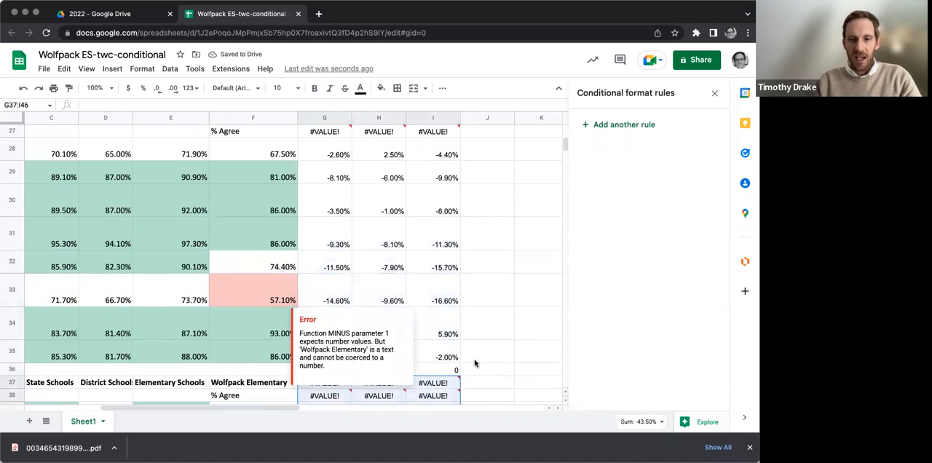
pyautogui.scroll(-3)
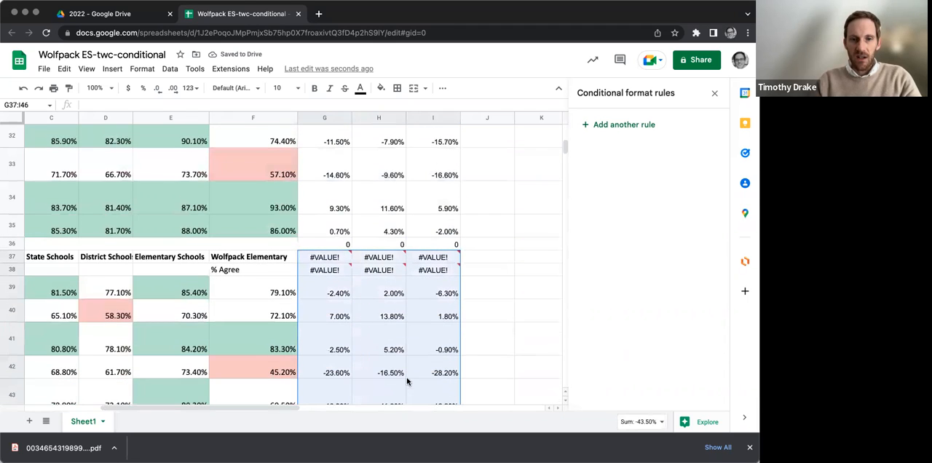
pyautogui.click(325, 244)
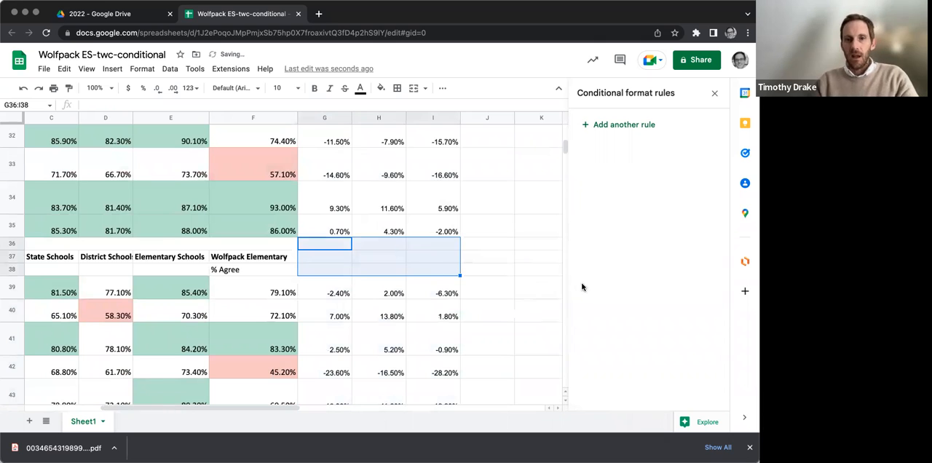
pyautogui.scroll(3)
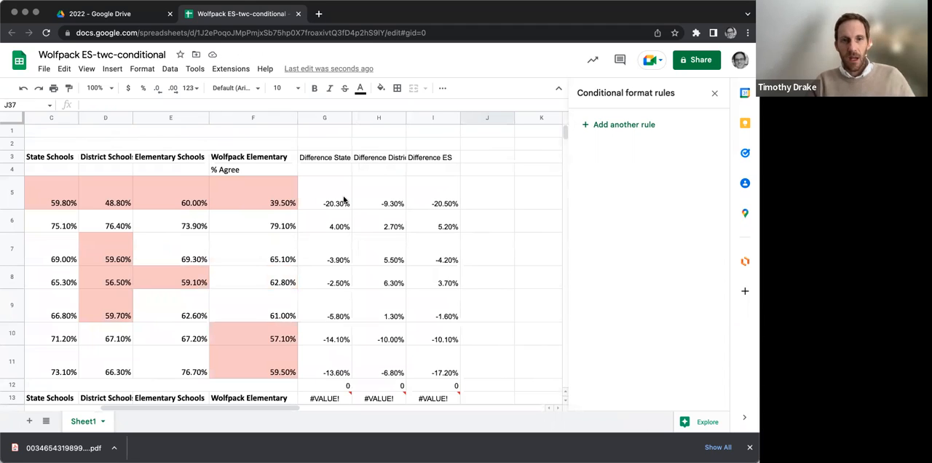
# Select the difference block from G5 down to I97
pyautogui.click(324, 202)
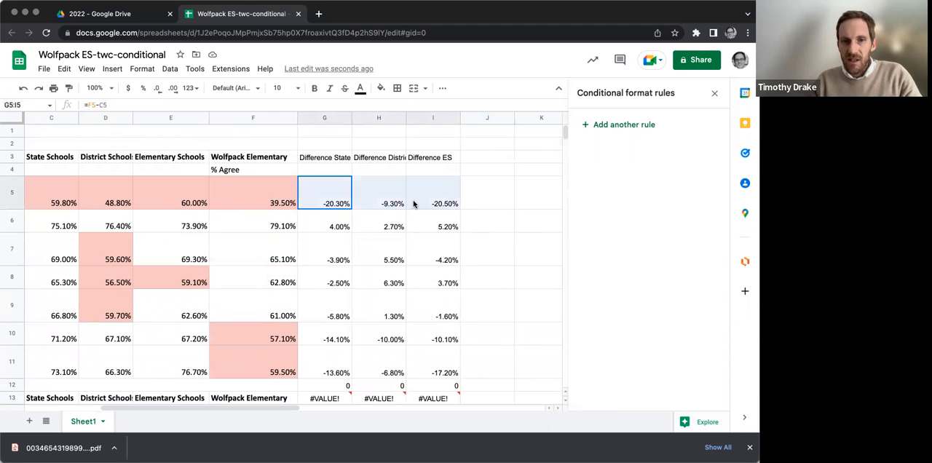
pyautogui.scroll(-3)
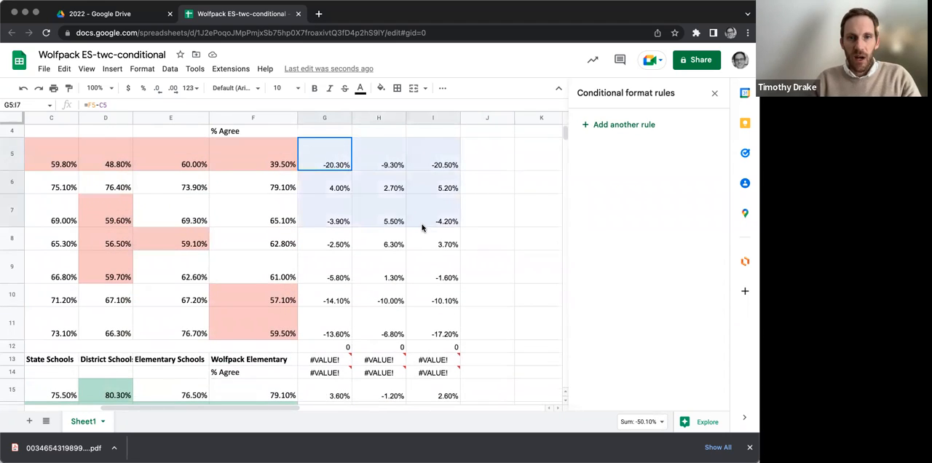
pyautogui.scroll(-3)
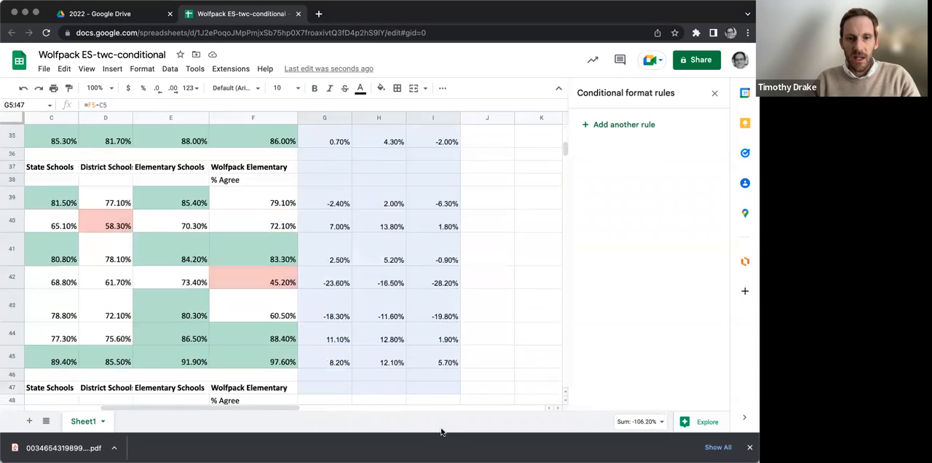
pyautogui.scroll(-3)
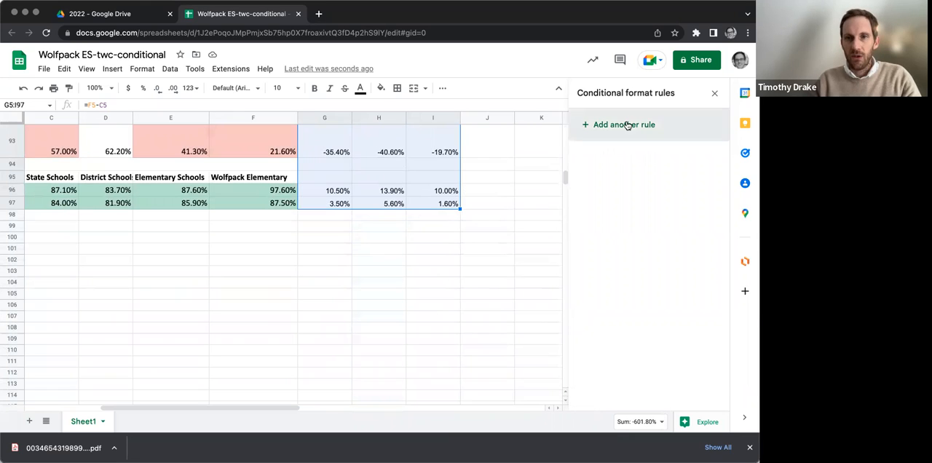
# Start another conditional formatting rule for the difference range G5:I97
pyautogui.click(623, 125)
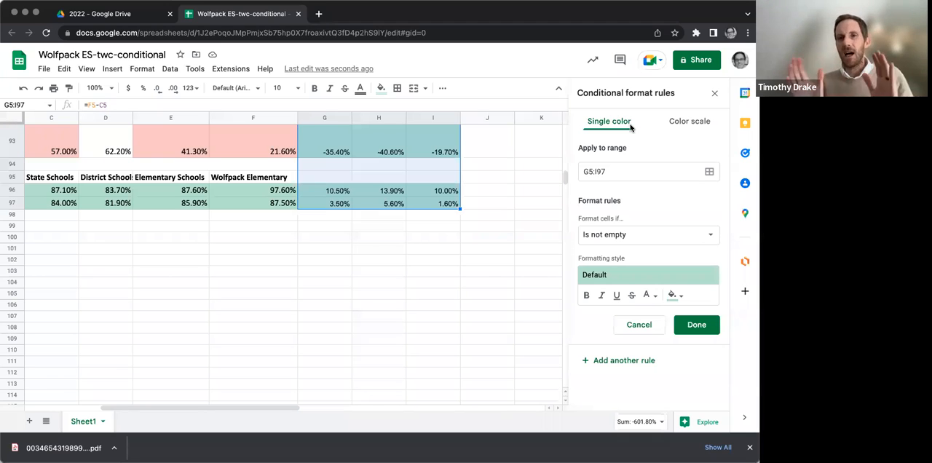
pyautogui.moveTo(635, 172)
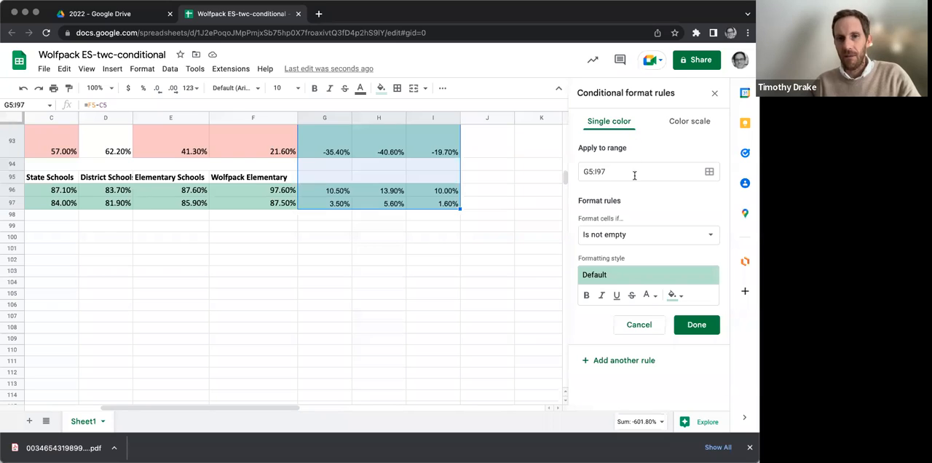
# Make the rule shade values less than or equal to -0.1 with the default red style
pyautogui.click(647, 235)
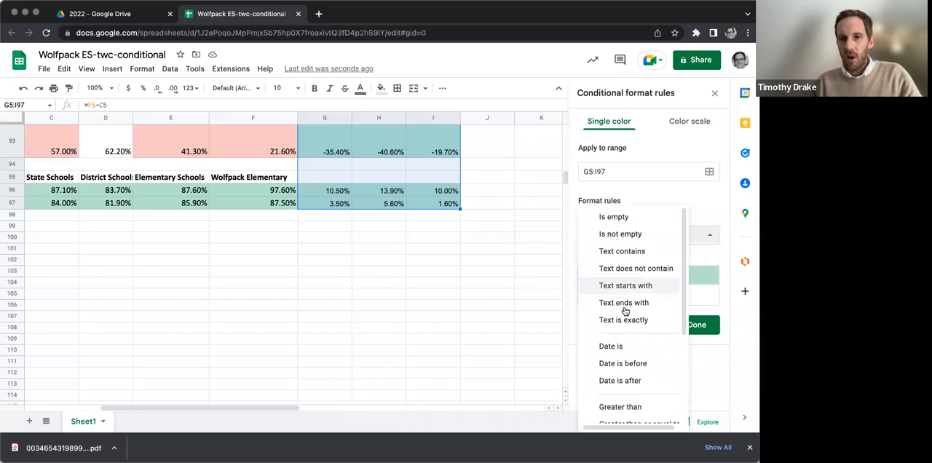
pyautogui.scroll(-3)
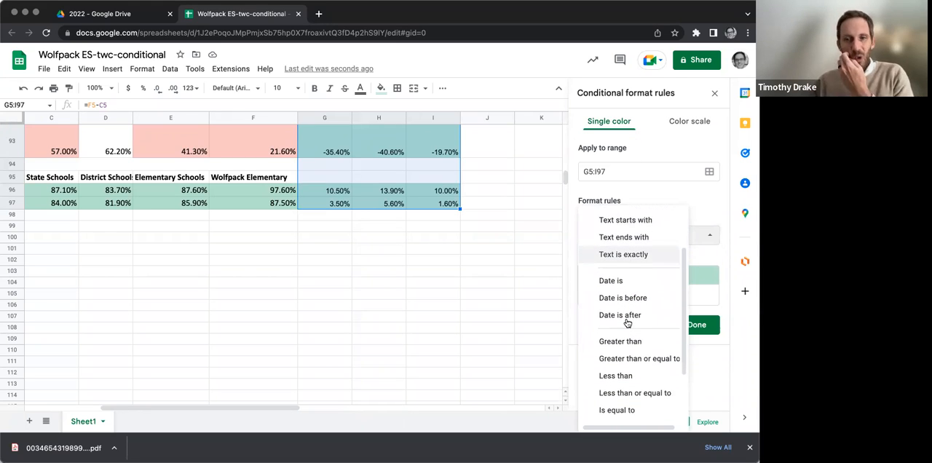
pyautogui.click(635, 394)
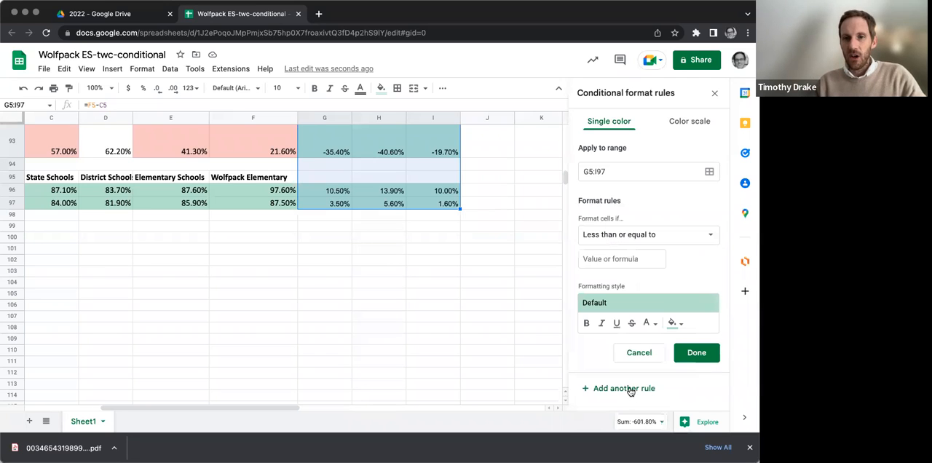
pyautogui.click(622, 259)
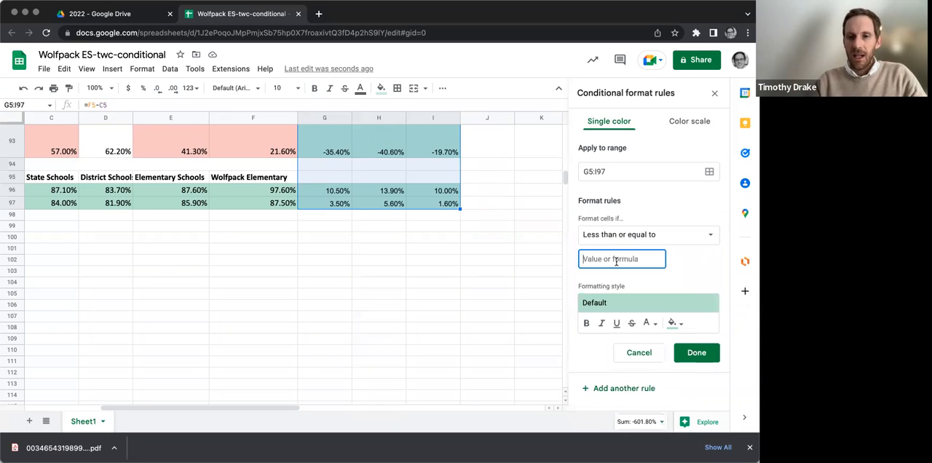
pyautogui.write('-.1')
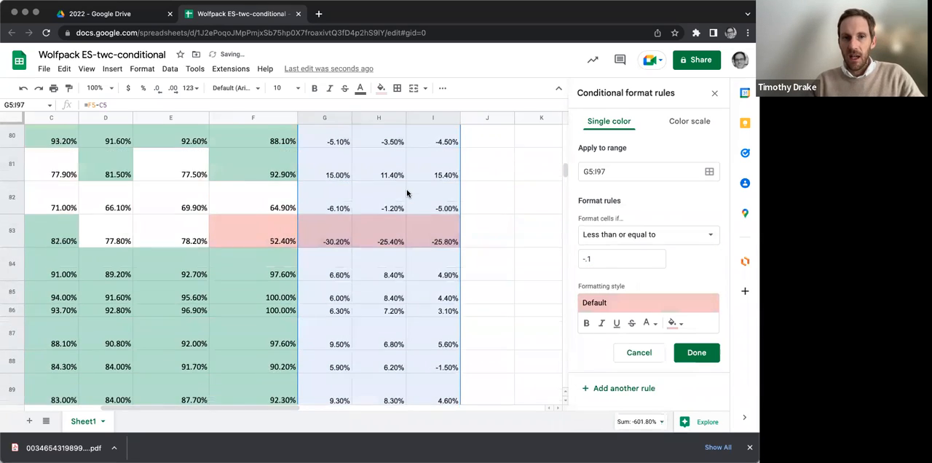
pyautogui.scroll(3)
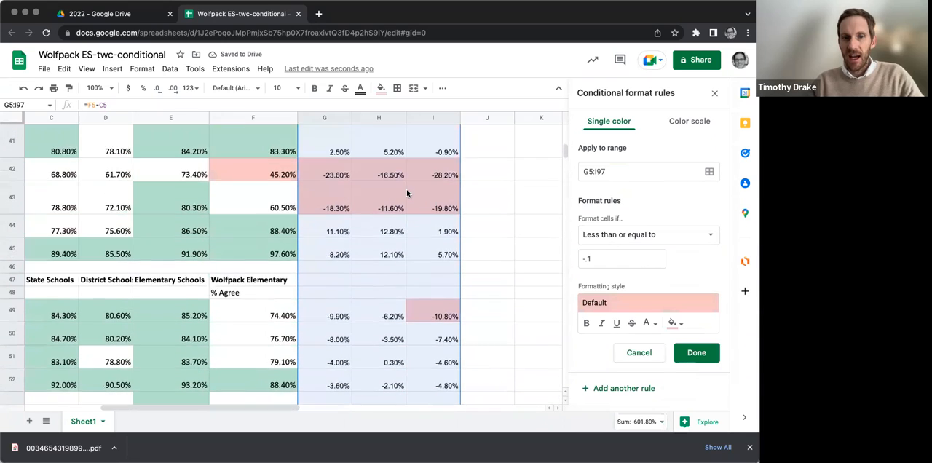
pyautogui.scroll(3)
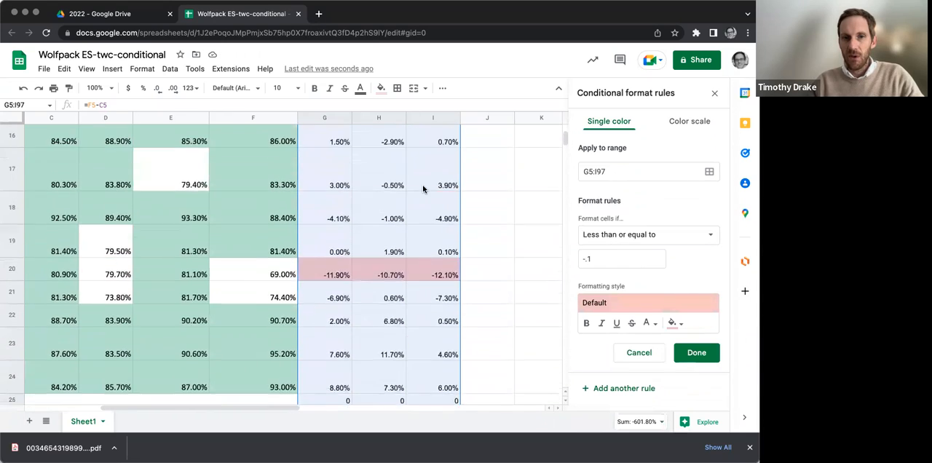
pyautogui.scroll(3)
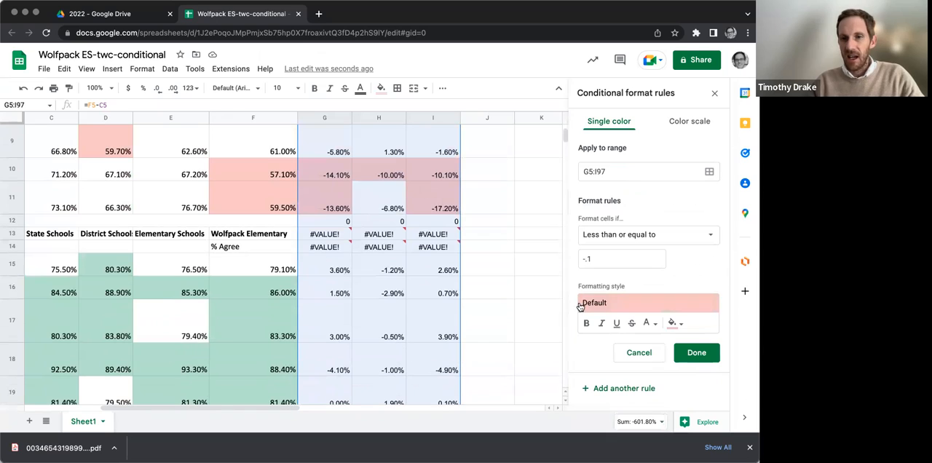
pyautogui.click(696, 352)
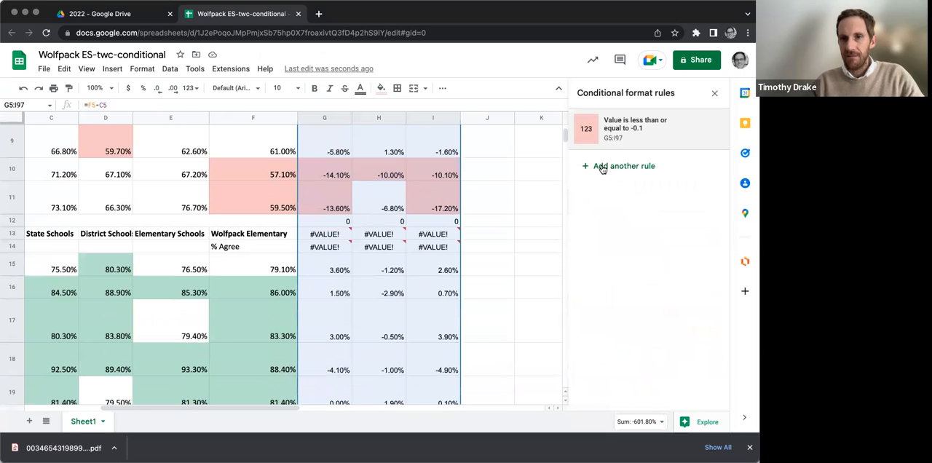
# Add a second rule shading values greater than or equal to 0.1 with the default green style
pyautogui.click(623, 166)
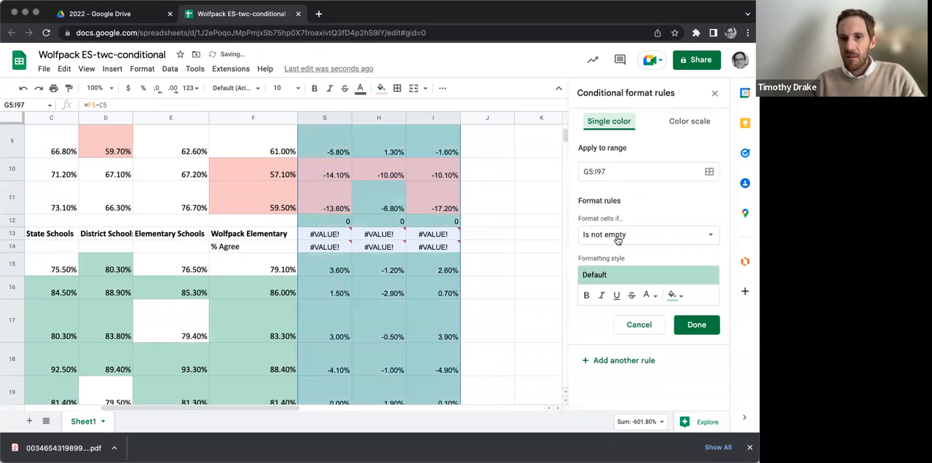
pyautogui.click(646, 235)
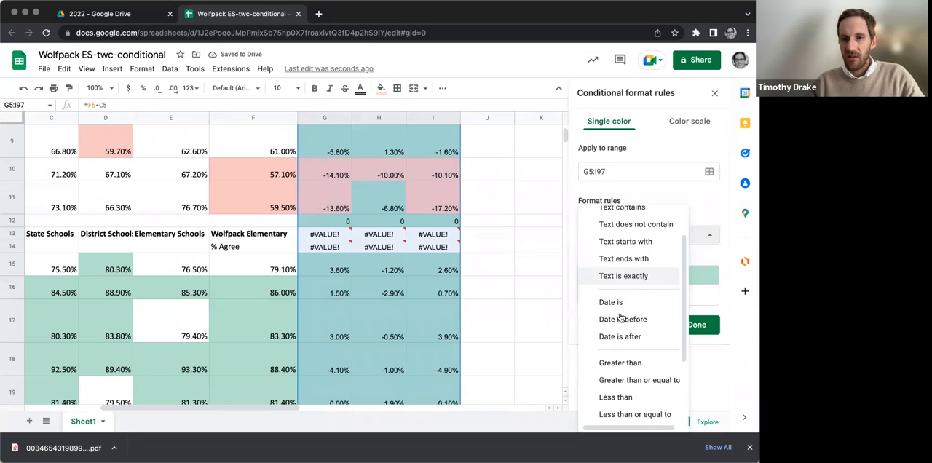
pyautogui.click(638, 379)
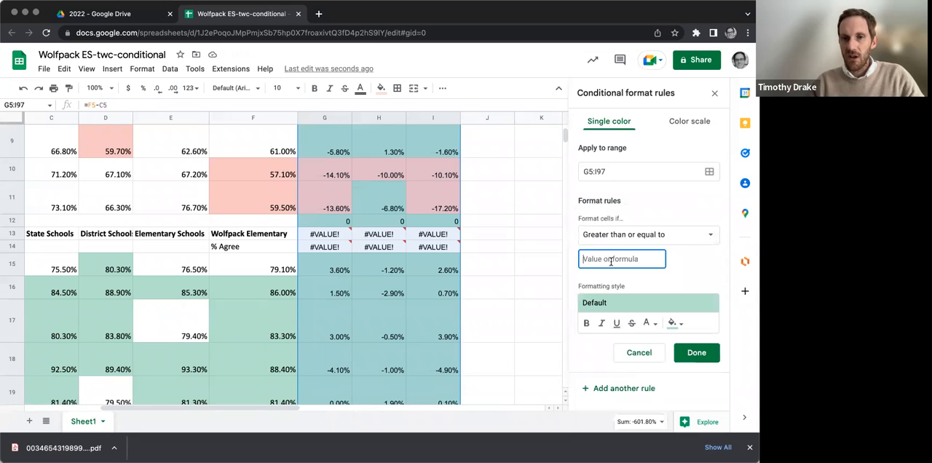
pyautogui.write('.1')
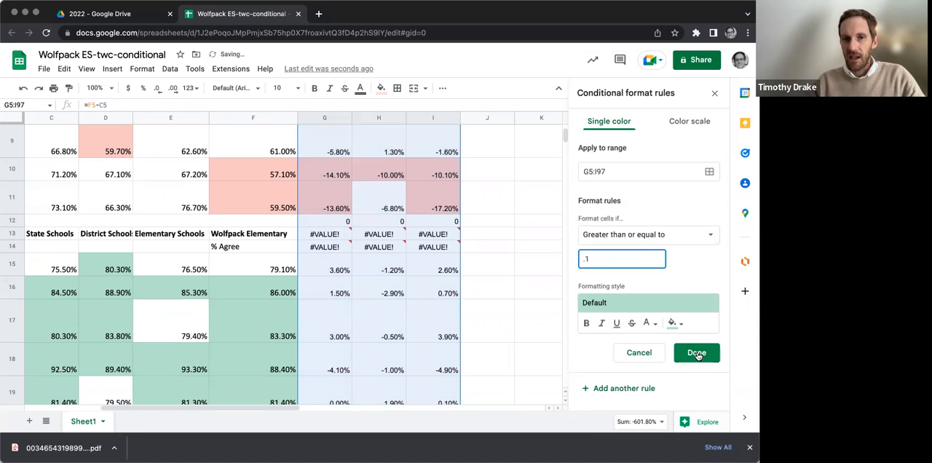
pyautogui.click(696, 353)
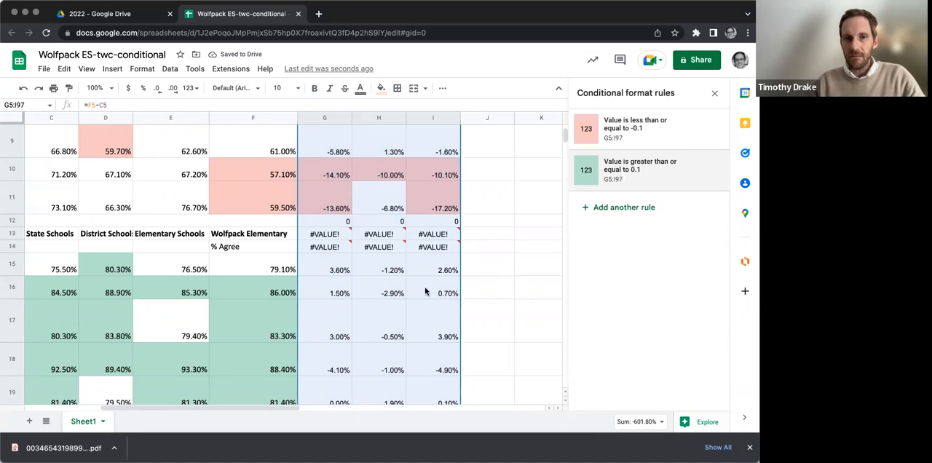
pyautogui.scroll(-3)
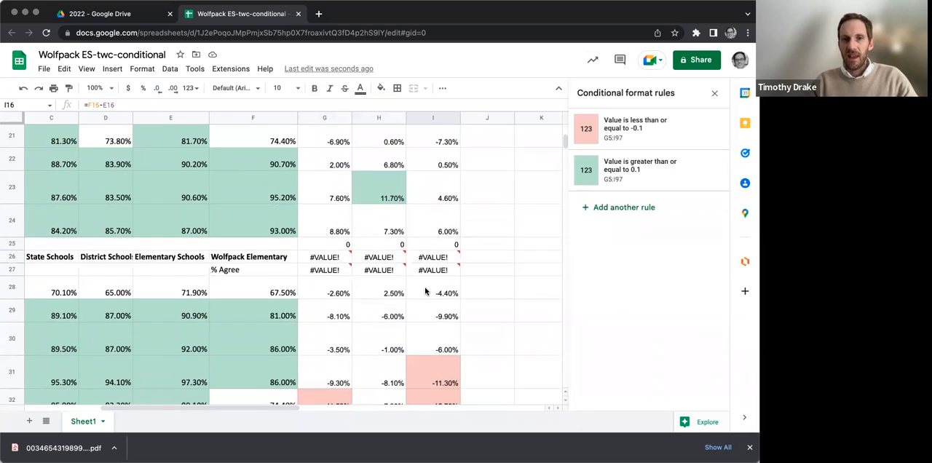
pyautogui.scroll(3)
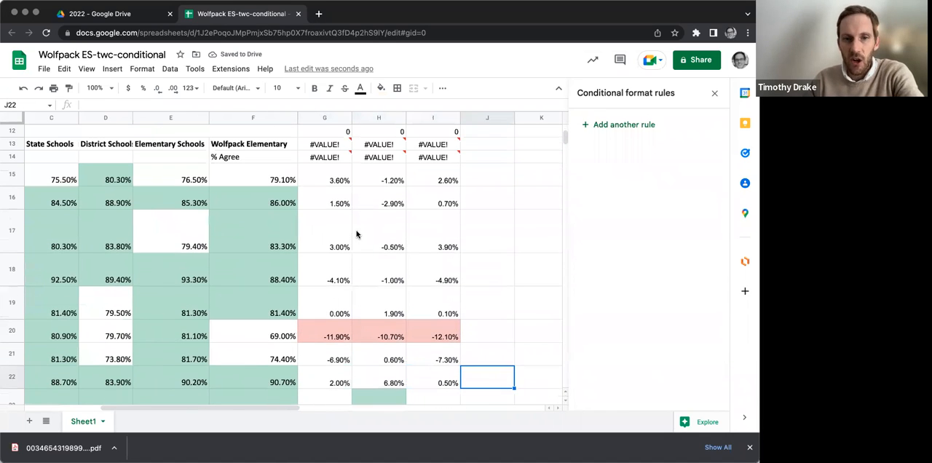
pyautogui.moveTo(373, 332)
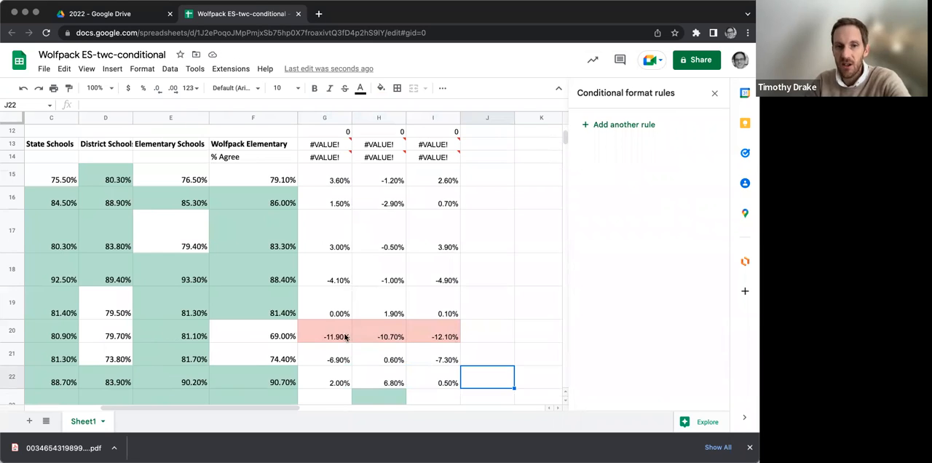
pyautogui.hscroll(-3)
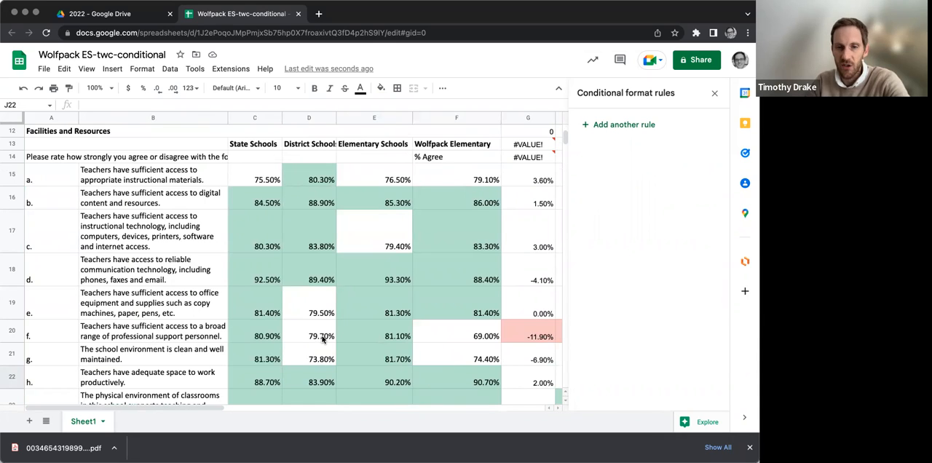
pyautogui.hscroll(3)
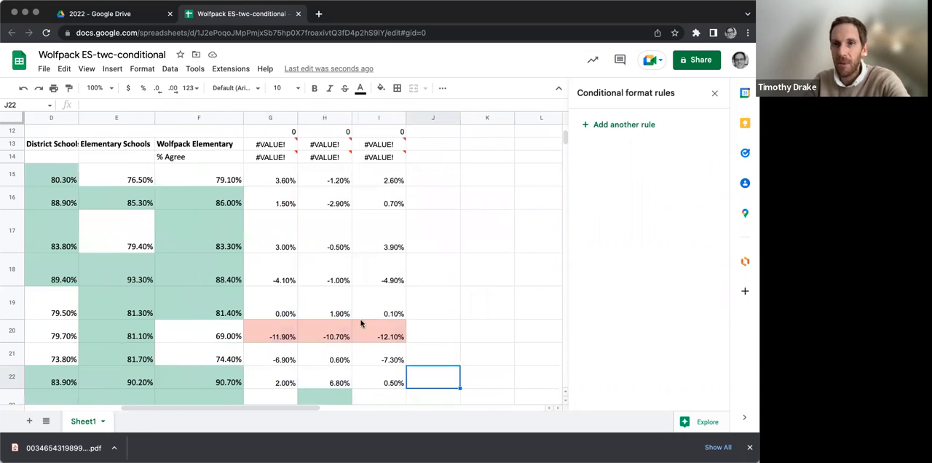
pyautogui.moveTo(396, 265)
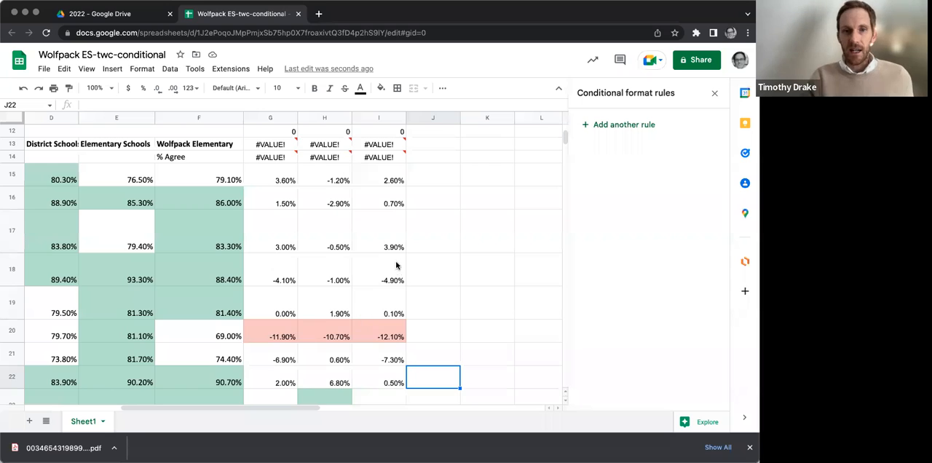
pyautogui.scroll(3)
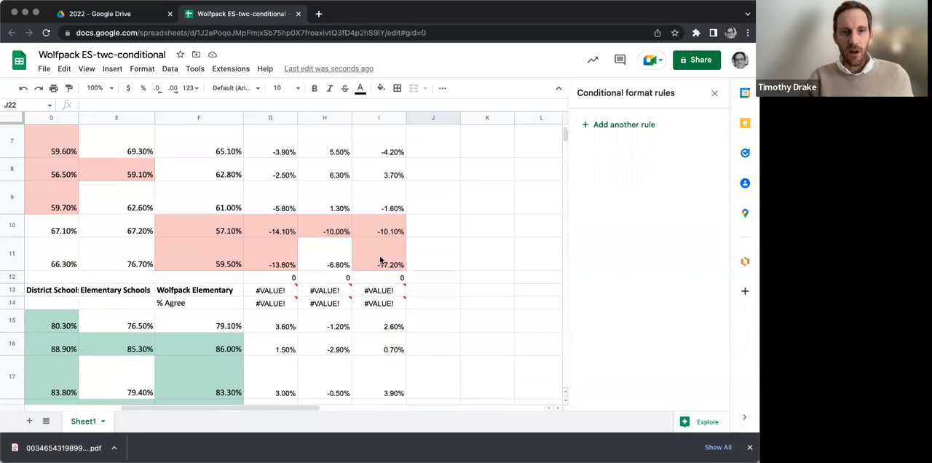
pyautogui.moveTo(270, 226); pyautogui.dragTo(378, 265)
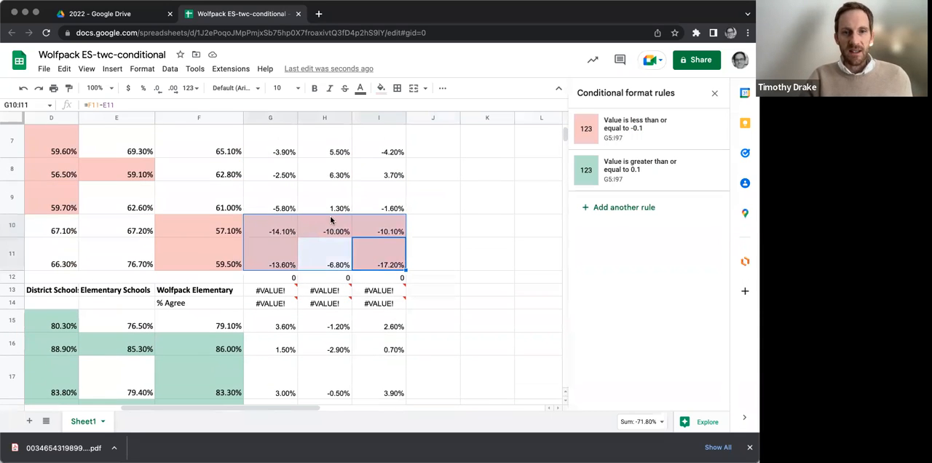
pyautogui.scroll(3)
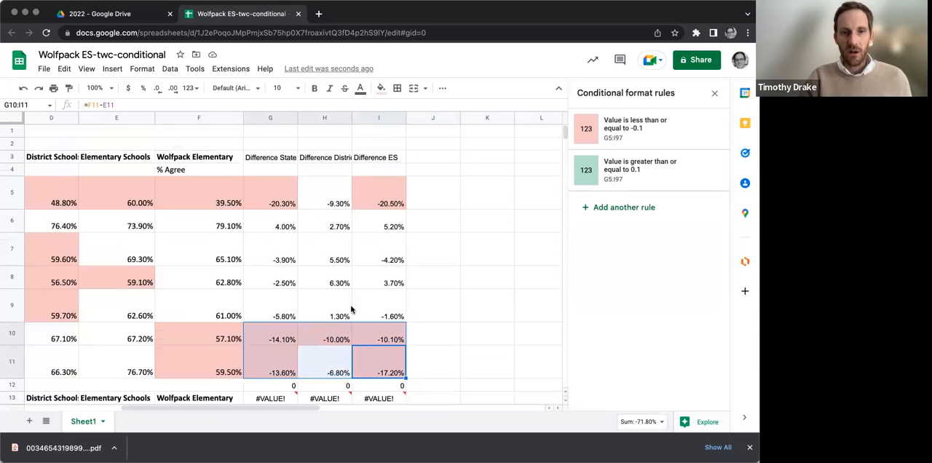
pyautogui.scroll(-3)
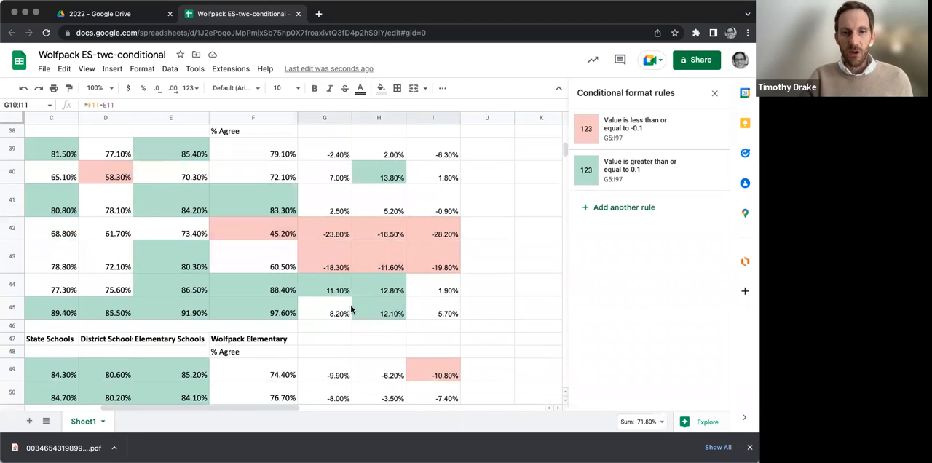
pyautogui.click(379, 290)
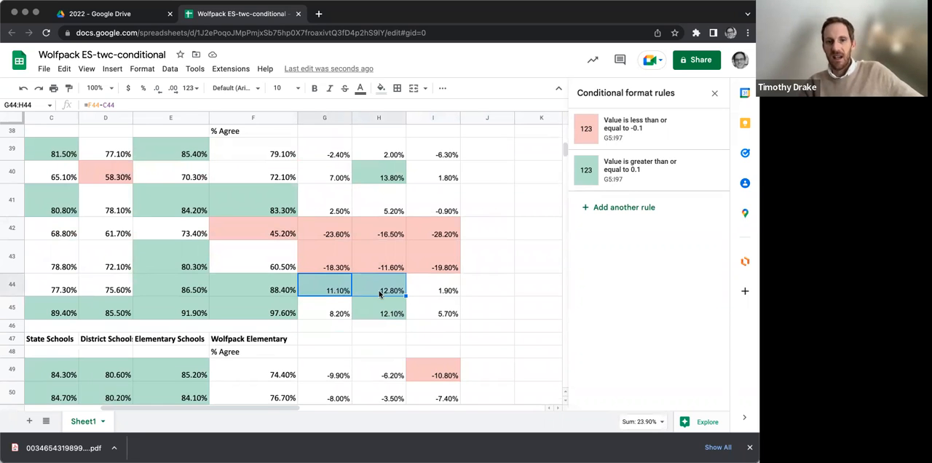
pyautogui.scroll(-3)
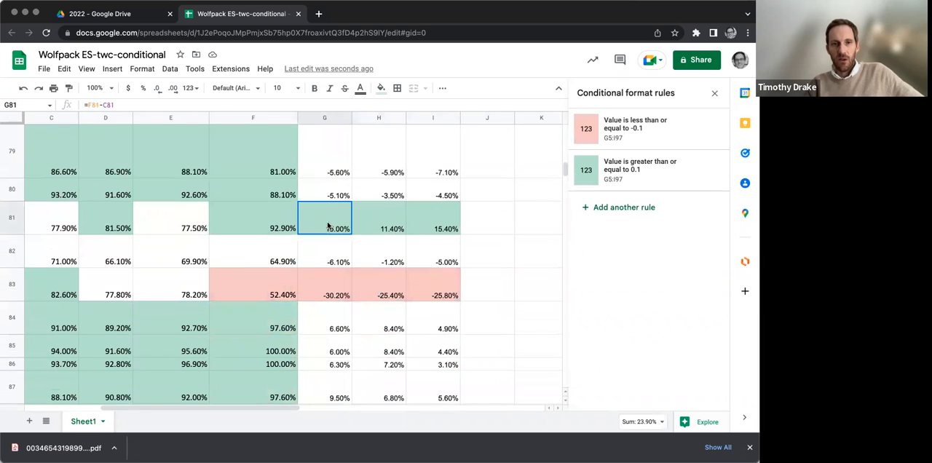
pyautogui.hscroll(-3)
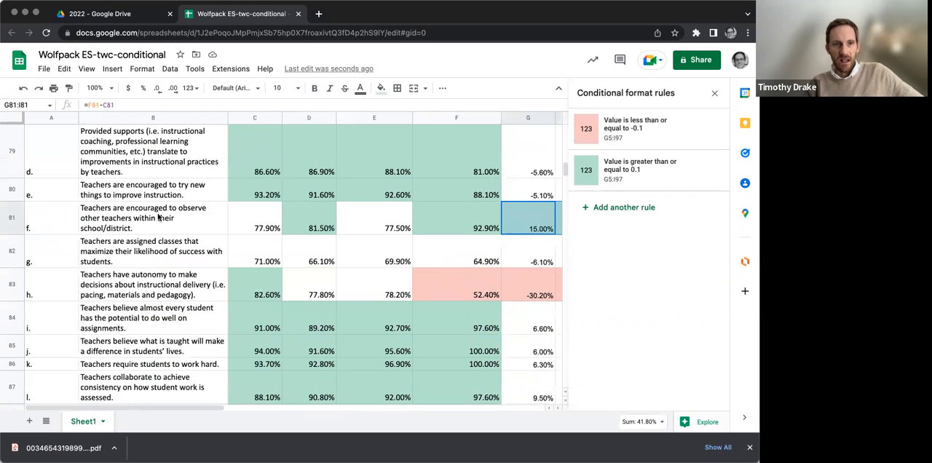
pyautogui.moveTo(218, 228)
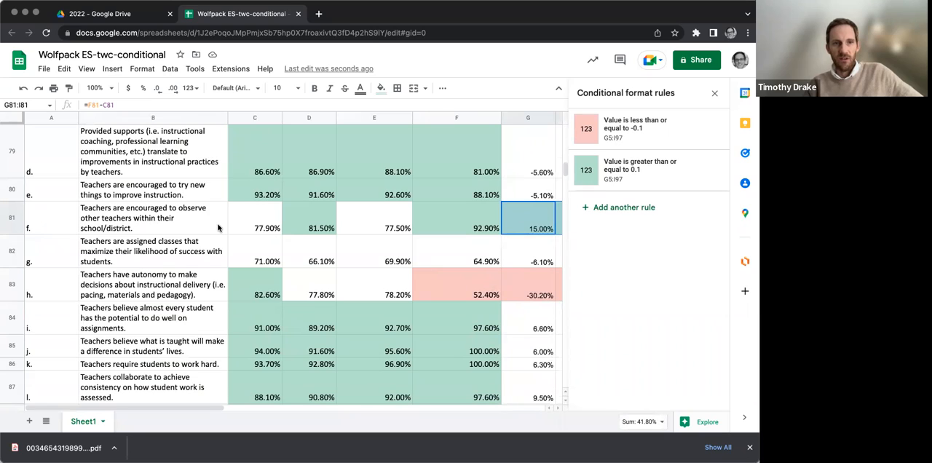
pyautogui.hscroll(3)
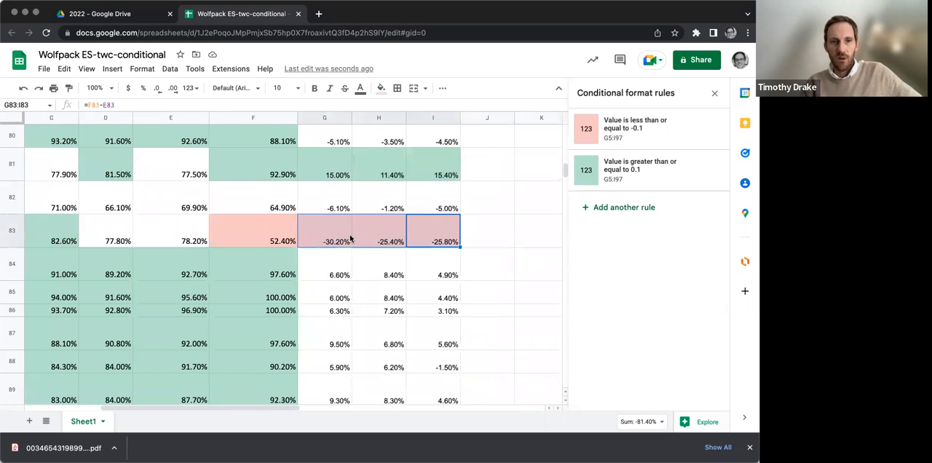
pyautogui.hscroll(-3)
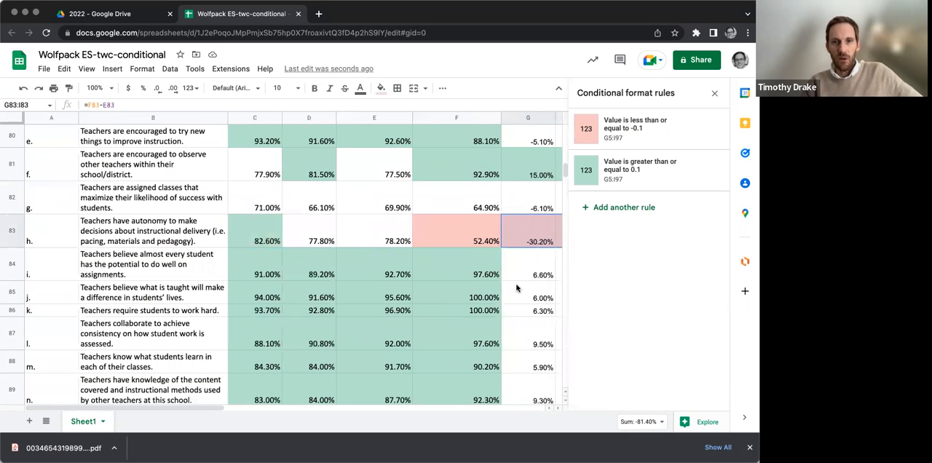
pyautogui.hscroll(3)
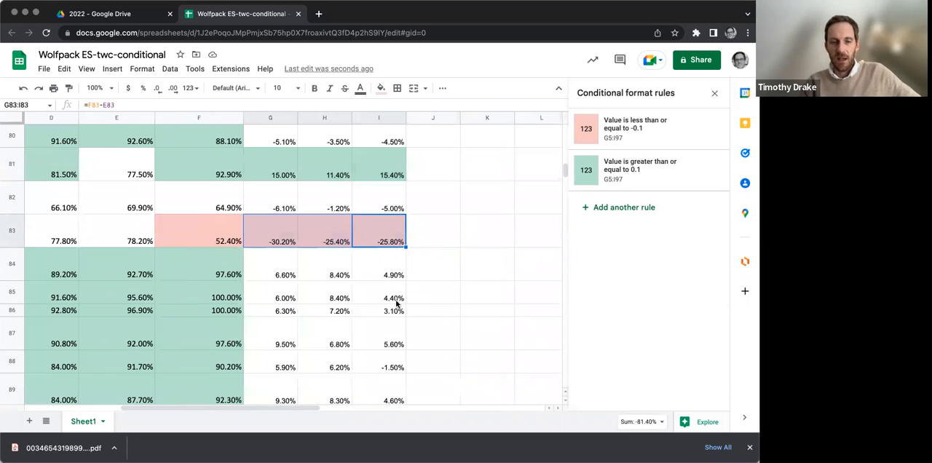
pyautogui.scroll(-3)
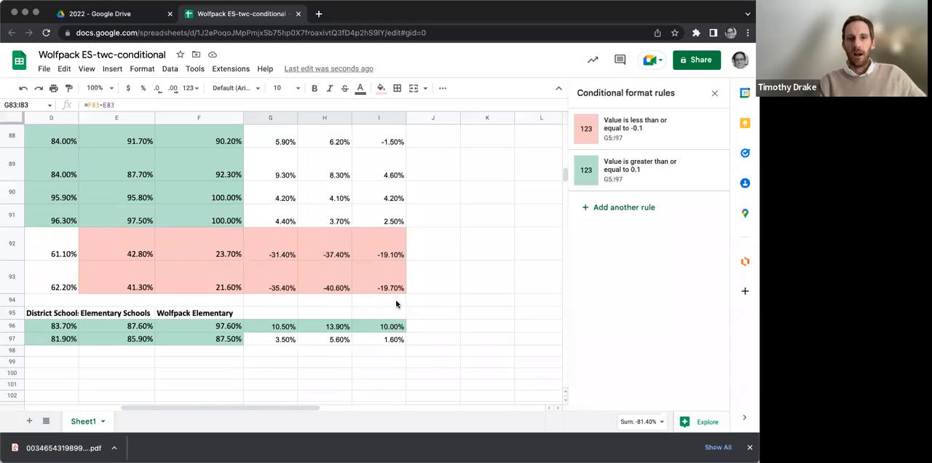
pyautogui.scroll(3)
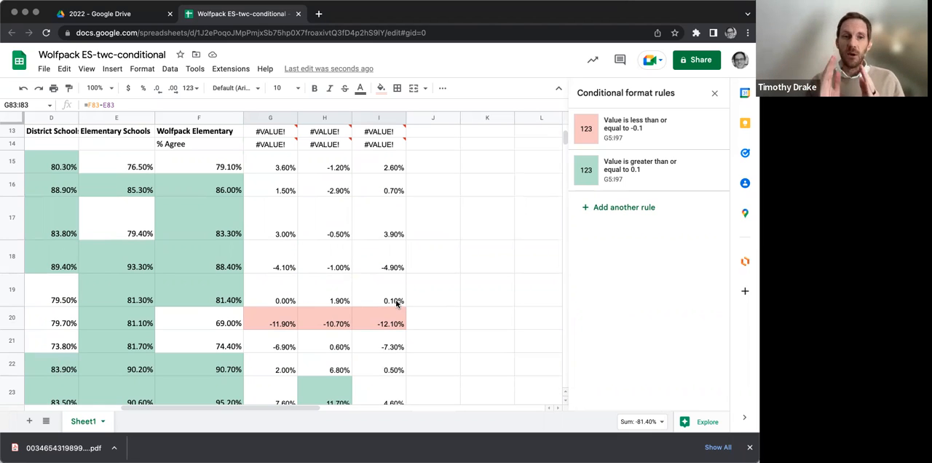
pyautogui.moveTo(370, 233)
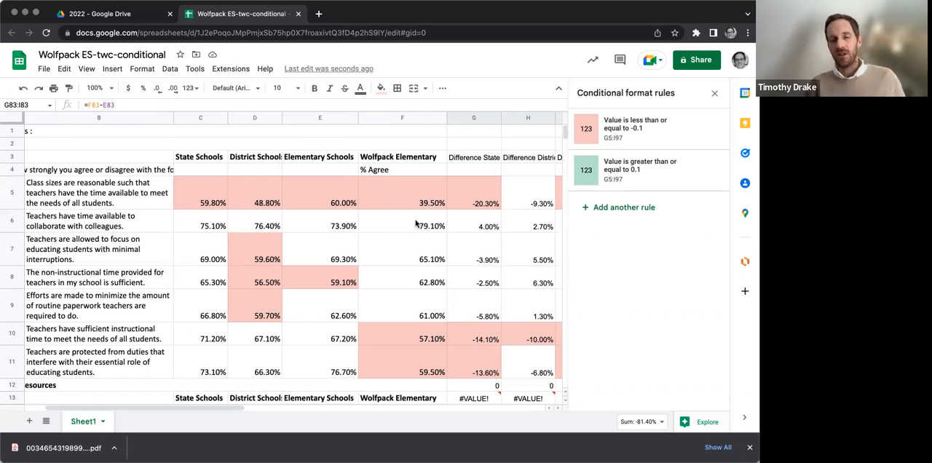
pyautogui.moveTo(417, 11)
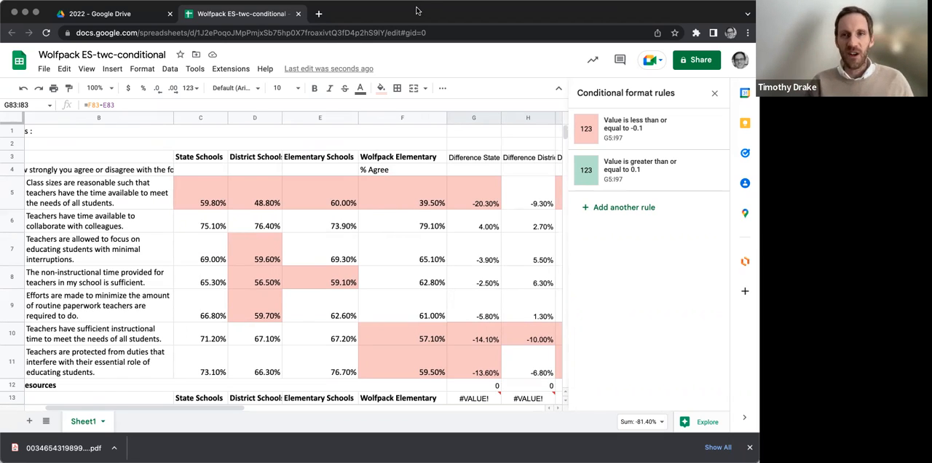